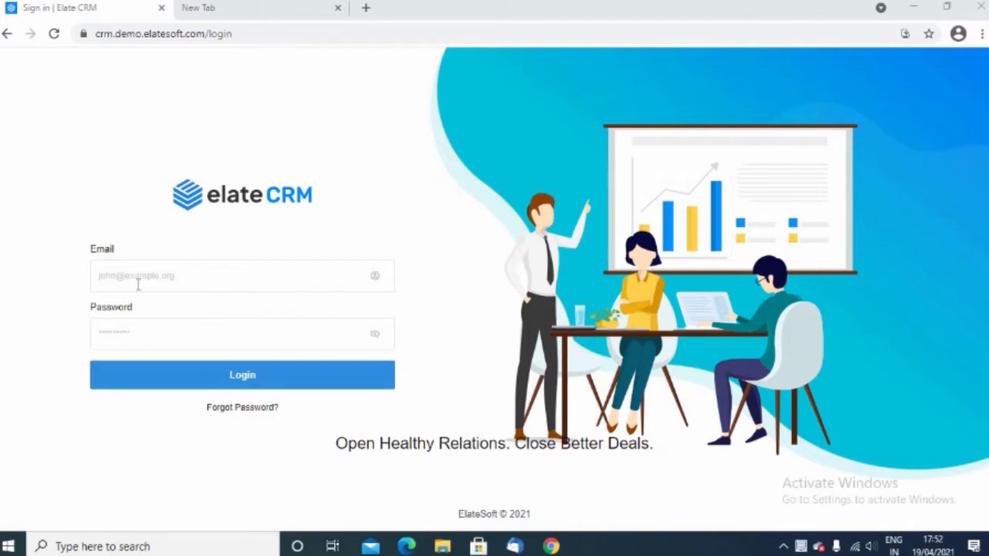
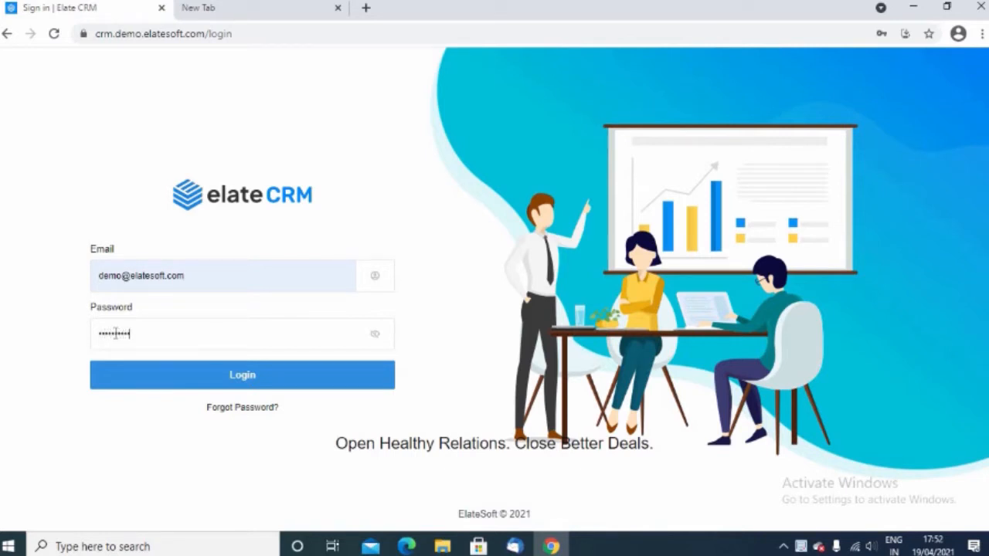
pyautogui.write('•••••')
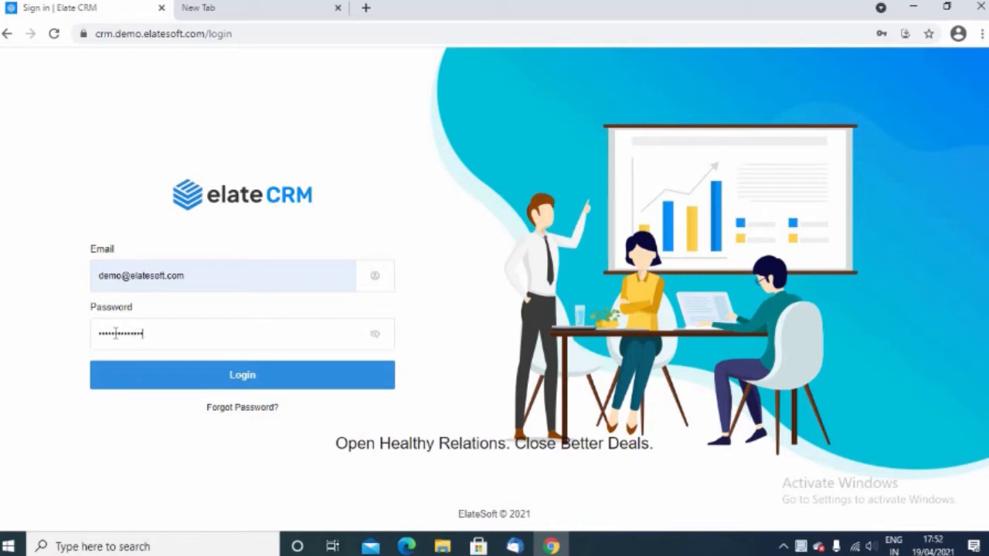
pyautogui.click(241, 375)
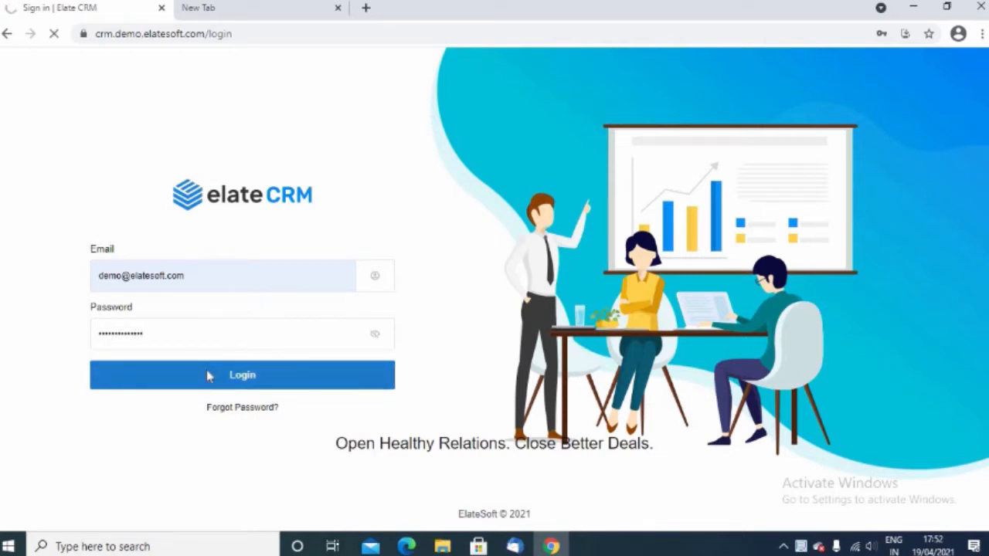
# Step: Let the dashboard load and scroll down to today's calendar below the pending counts
pyautogui.click(241, 376)
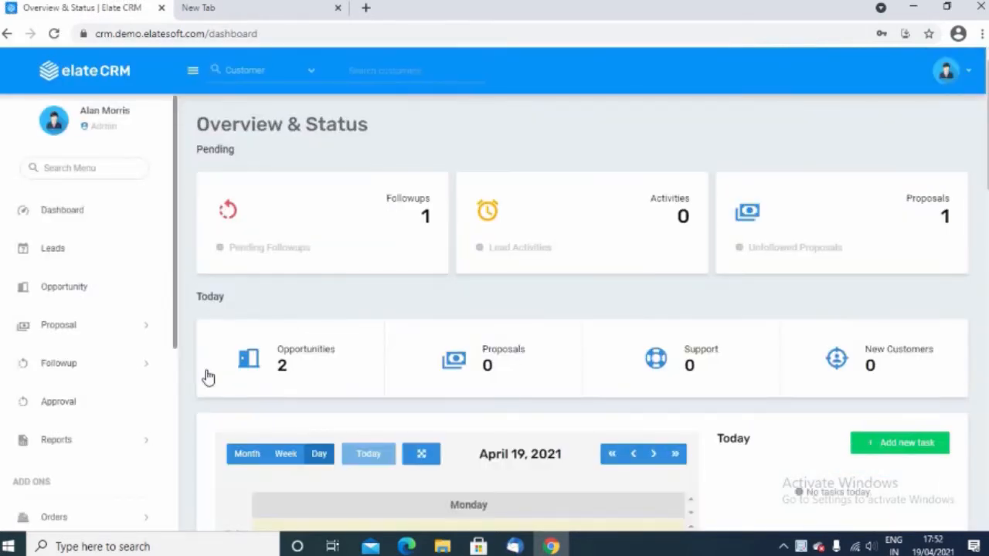
pyautogui.moveTo(74, 215)
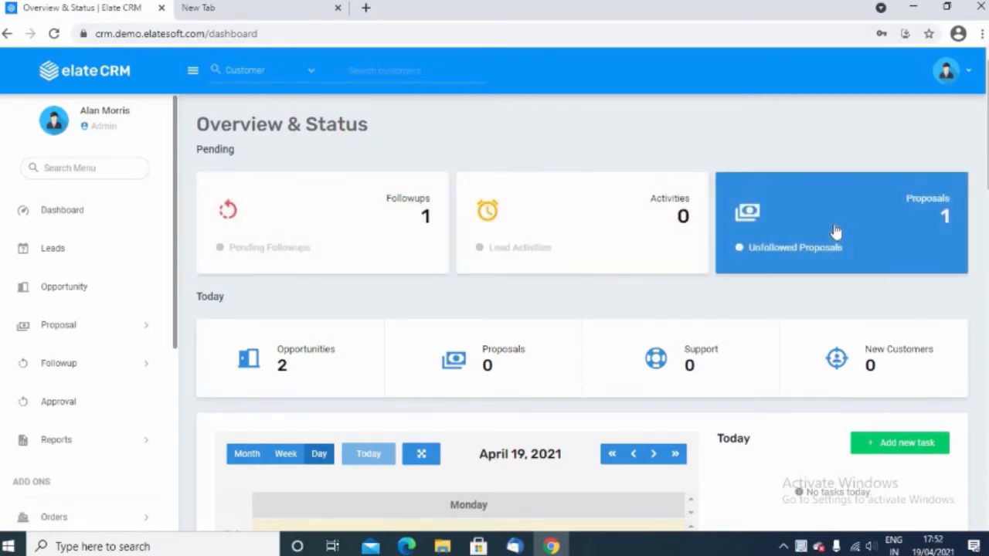
pyautogui.moveTo(289, 253)
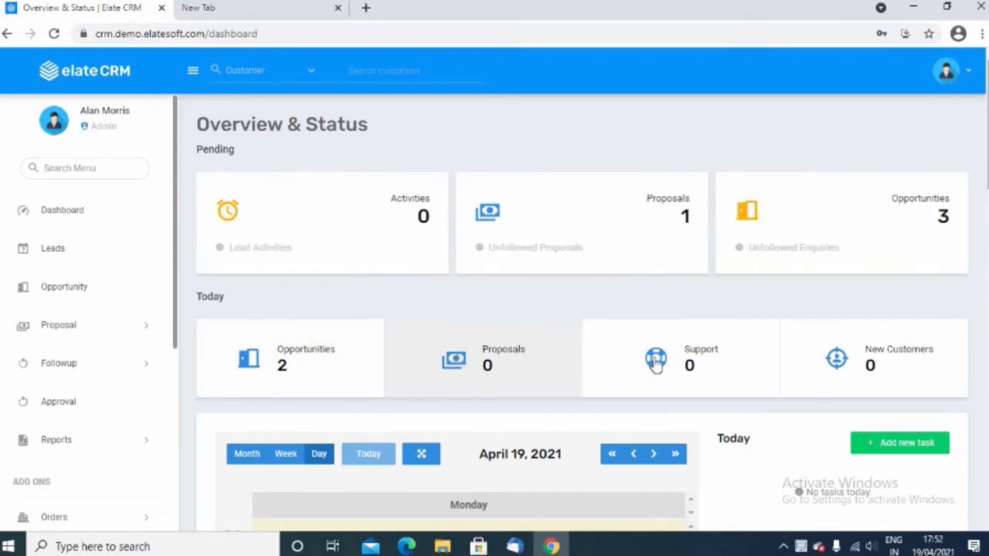
pyautogui.moveTo(841, 376)
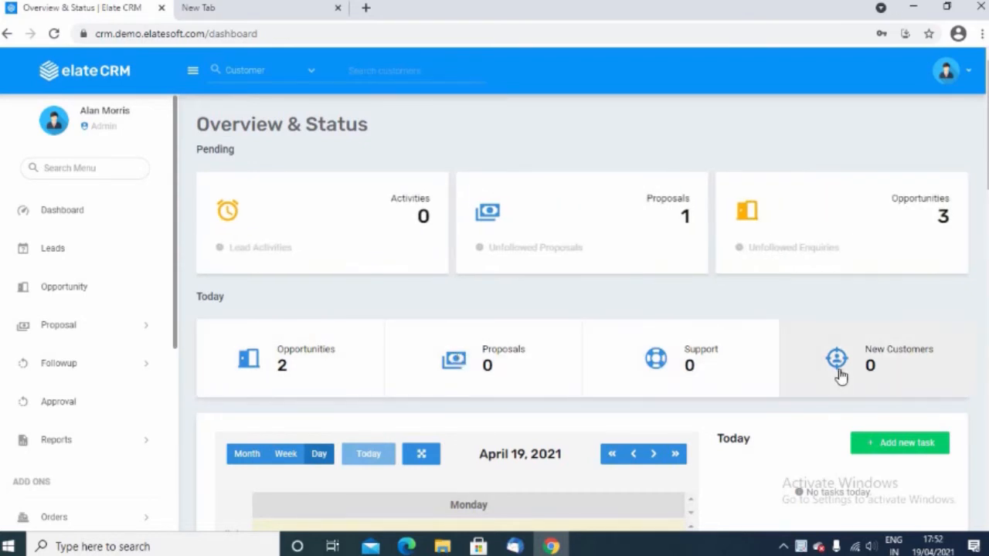
pyautogui.scroll(-3)
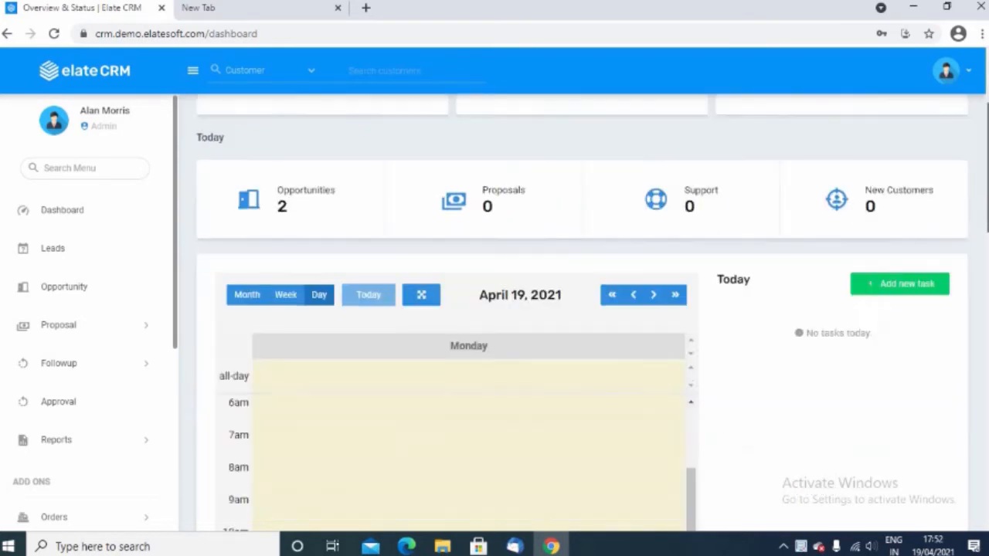
pyautogui.scroll(-3)
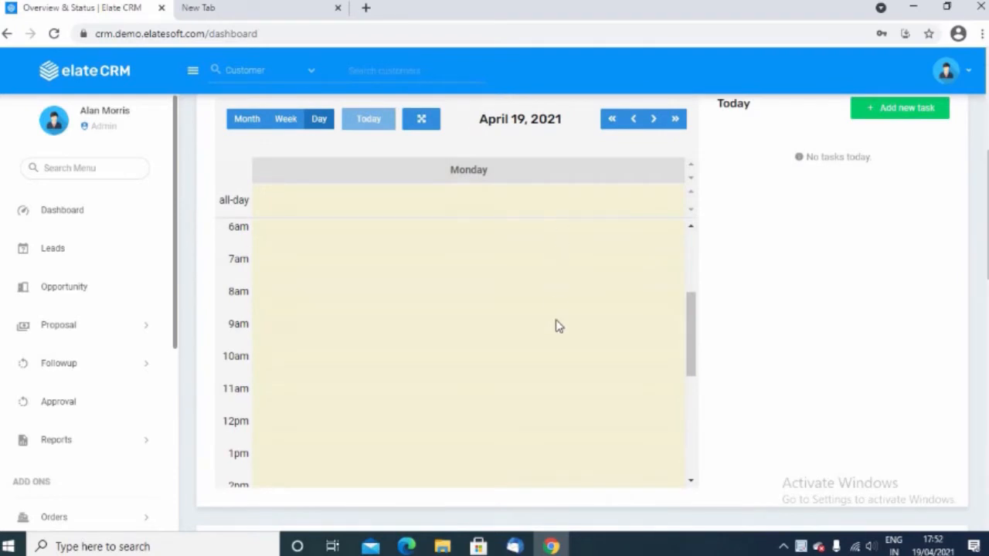
pyautogui.moveTo(556, 448)
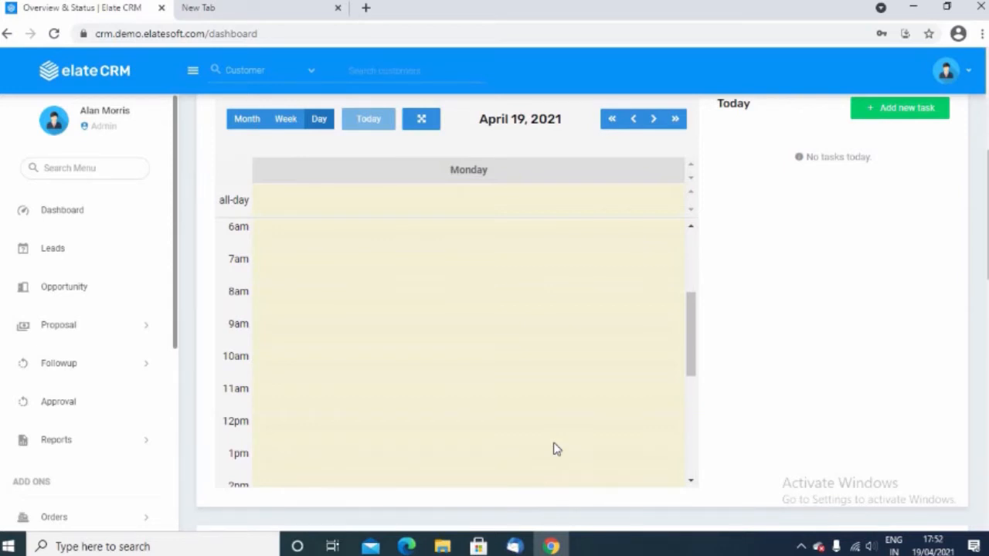
pyautogui.moveTo(53, 247)
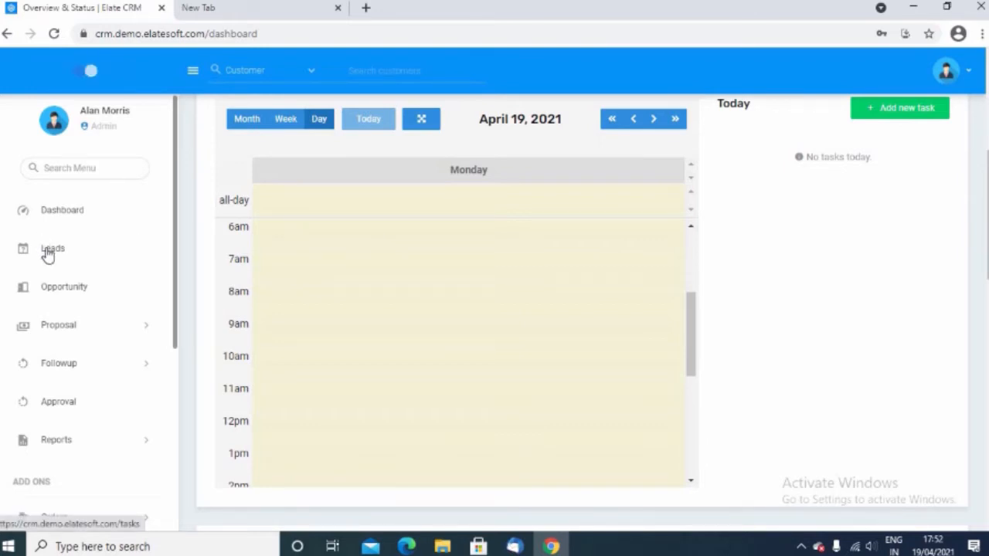
# Step: Go to the Leads list and start a blank Add Lead form
pyautogui.click(53, 248)
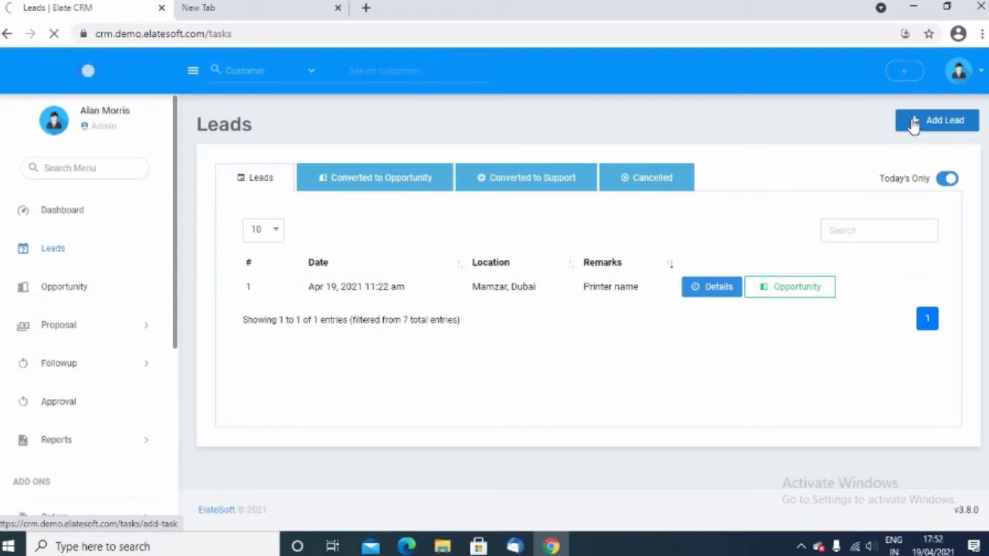
pyautogui.click(937, 121)
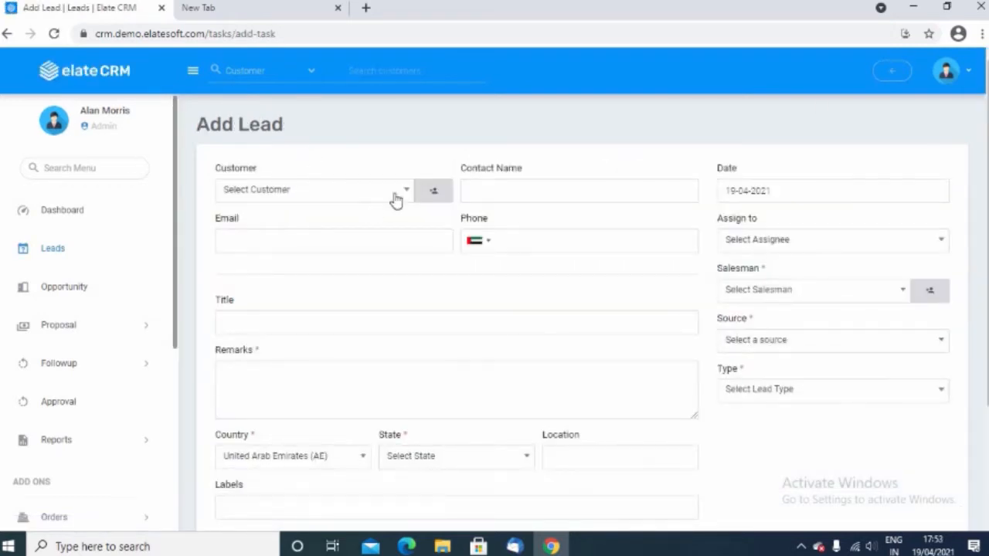
pyautogui.moveTo(416, 192)
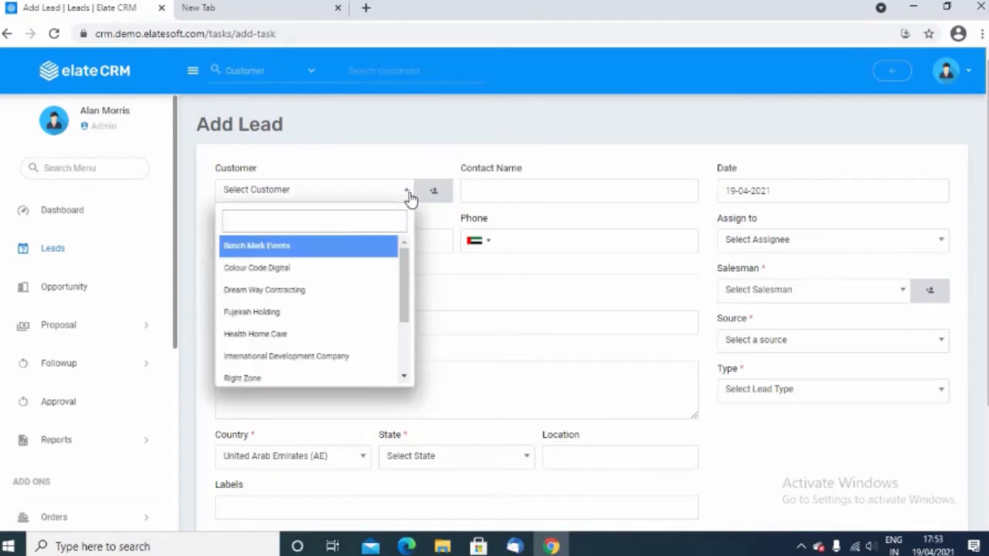
pyautogui.moveTo(433, 191)
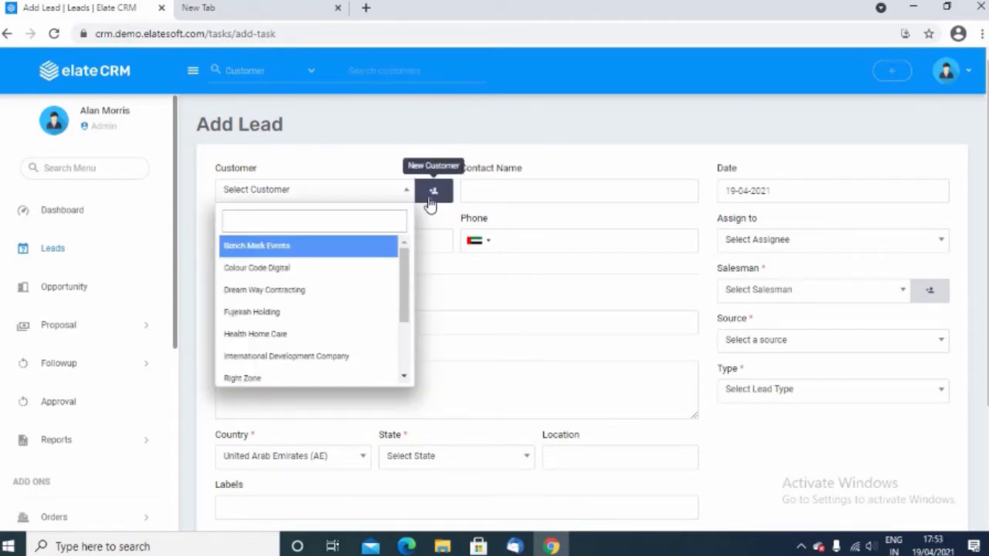
pyautogui.click(434, 190)
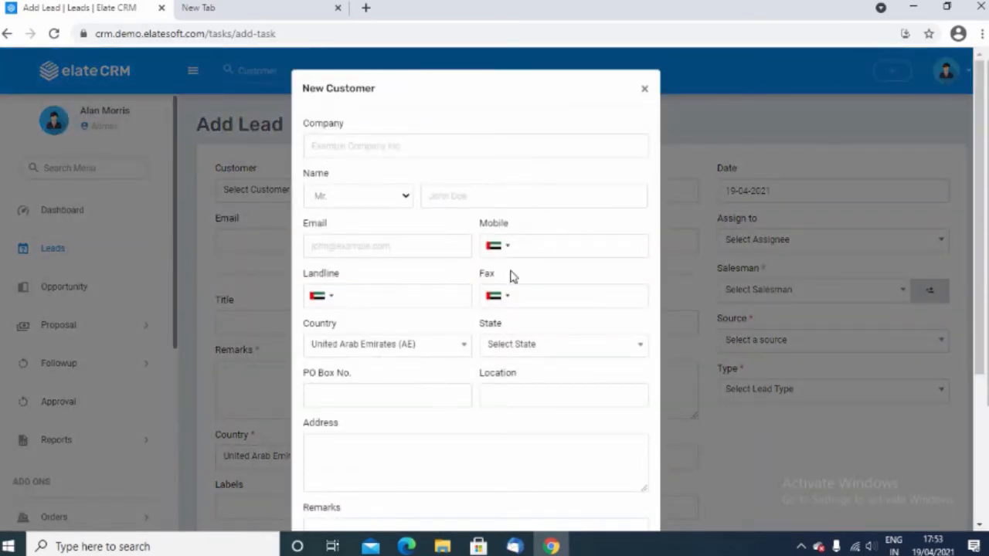
pyautogui.moveTo(518, 533)
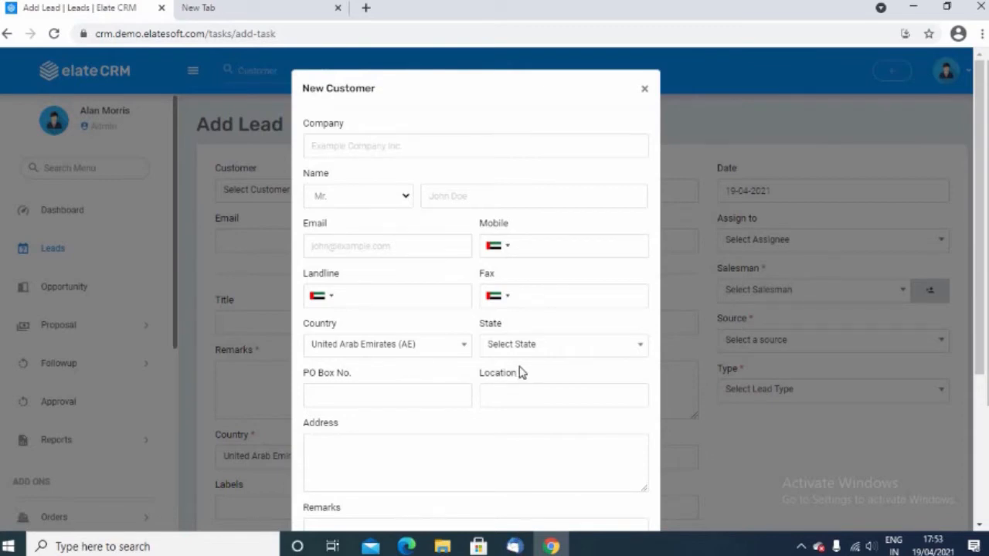
pyautogui.scroll(-3)
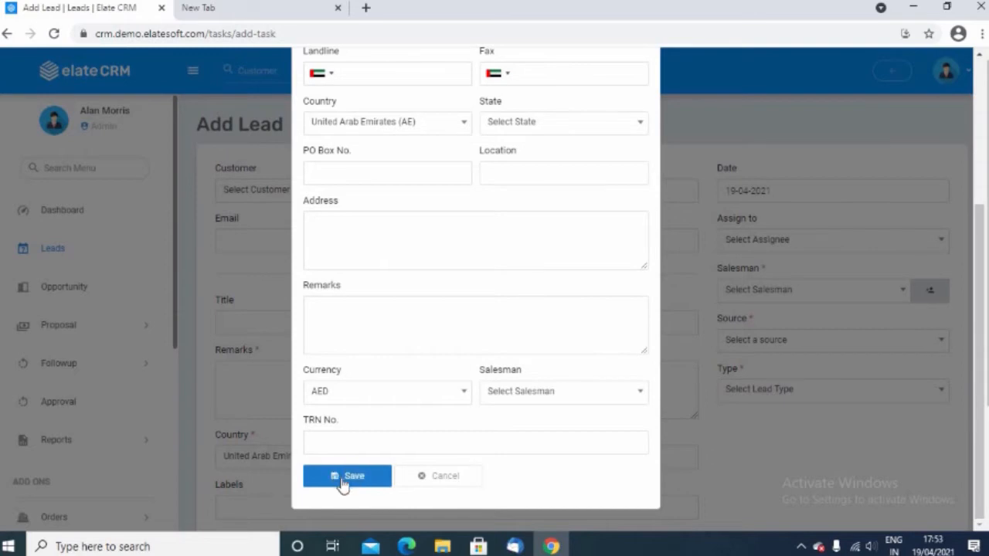
pyautogui.moveTo(438, 476)
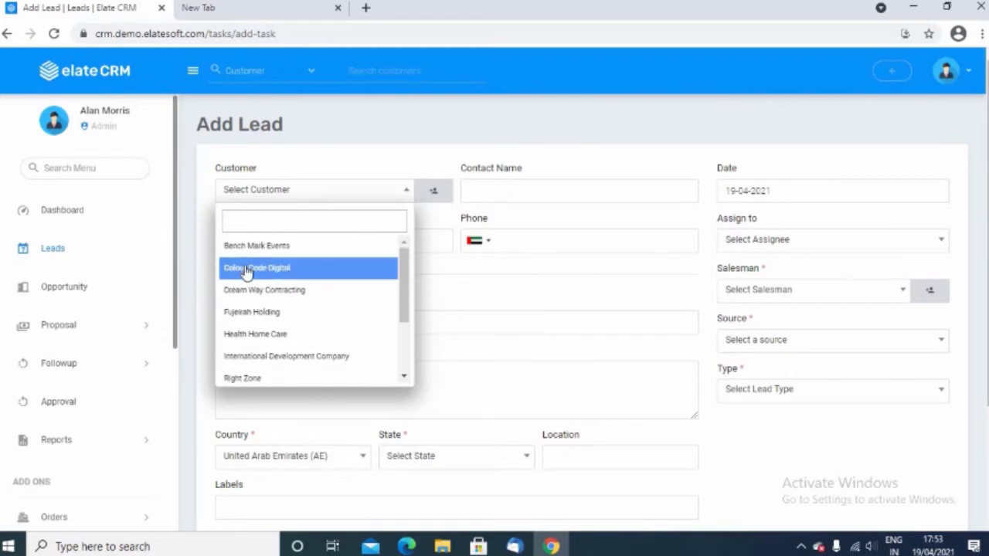
# Step: Set customer Colour Code Digital, a salesman, source Direct Marketing and type Software
pyautogui.click(256, 267)
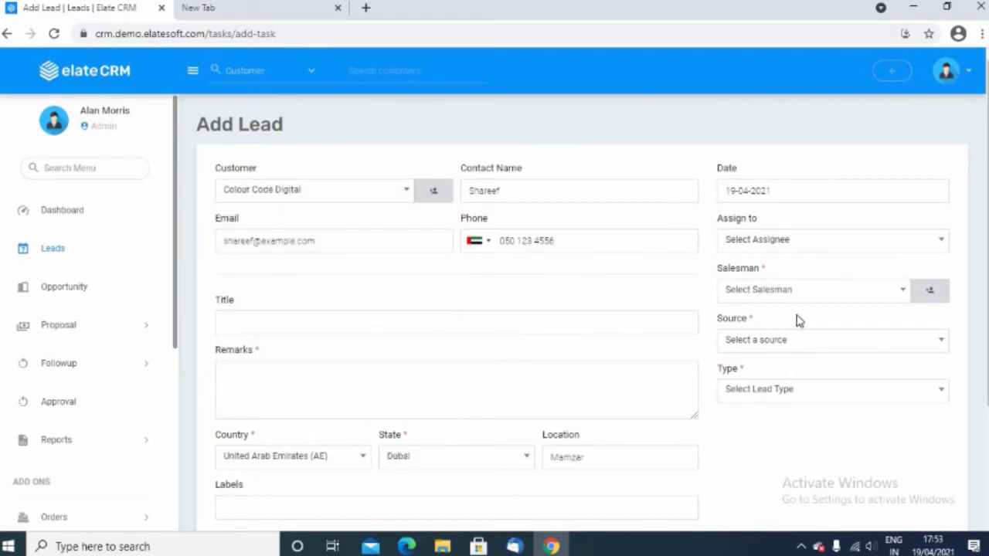
pyautogui.moveTo(781, 296)
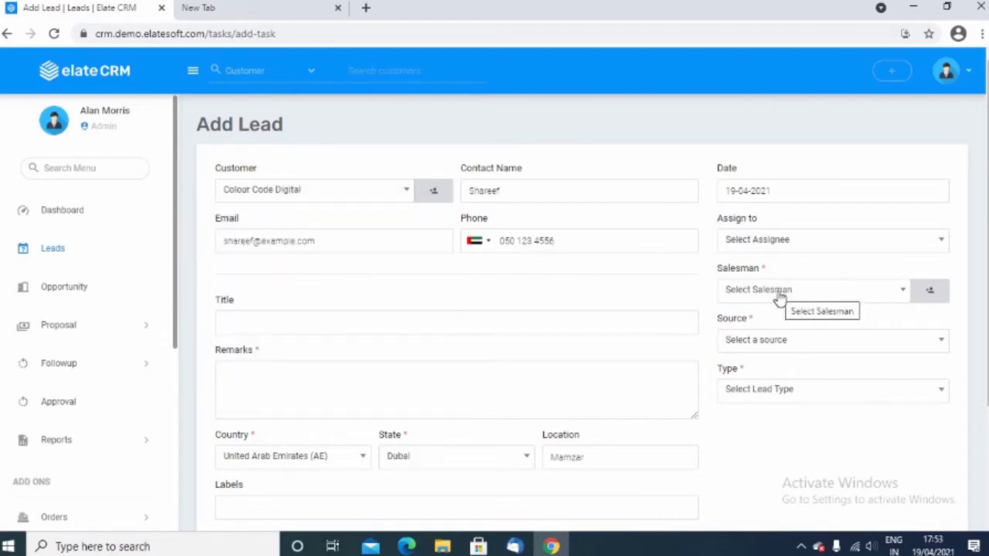
pyautogui.click(811, 289)
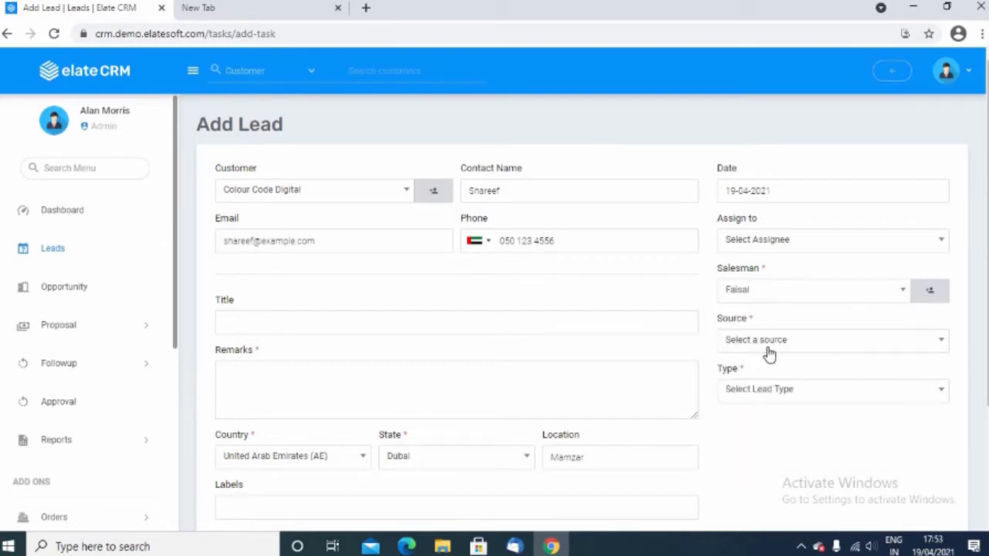
pyautogui.click(831, 340)
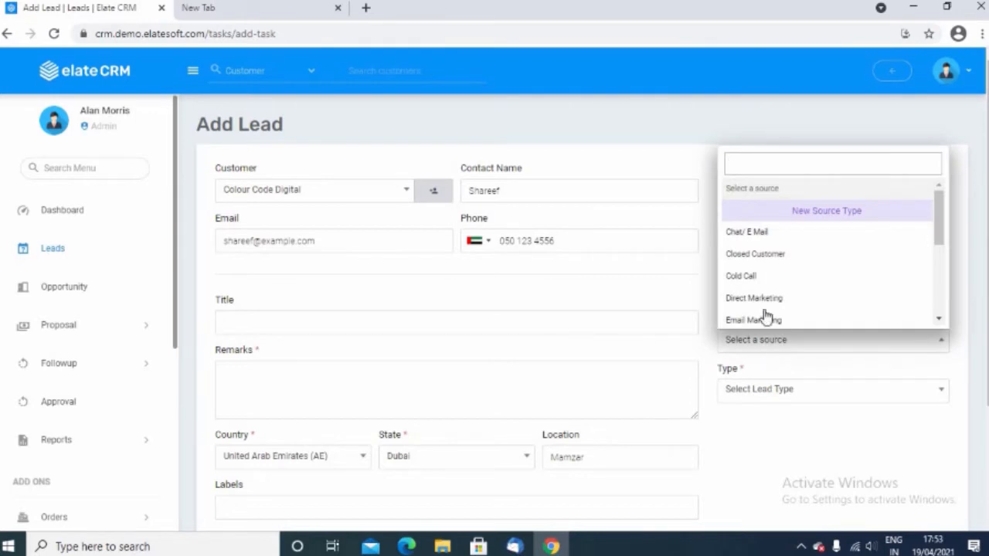
pyautogui.click(754, 296)
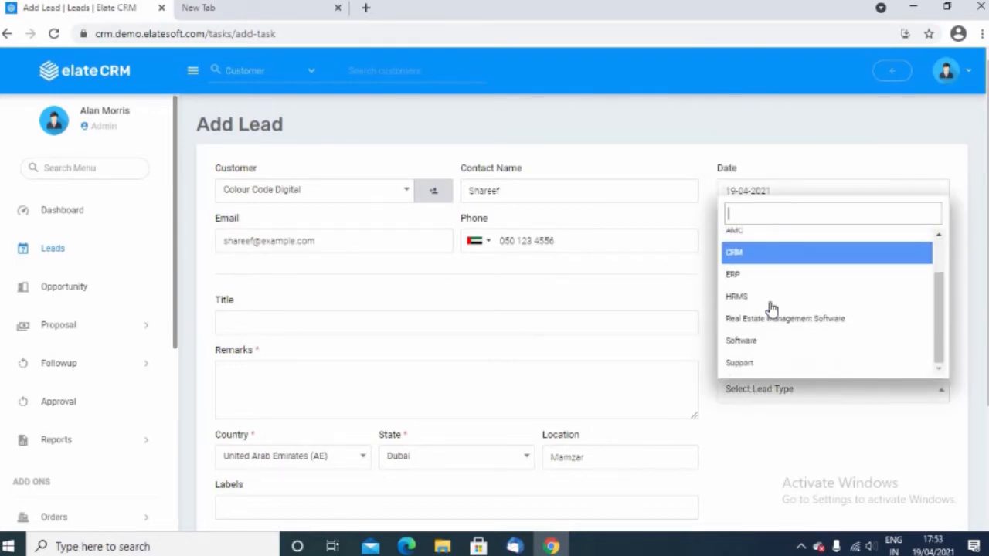
pyautogui.moveTo(740, 342)
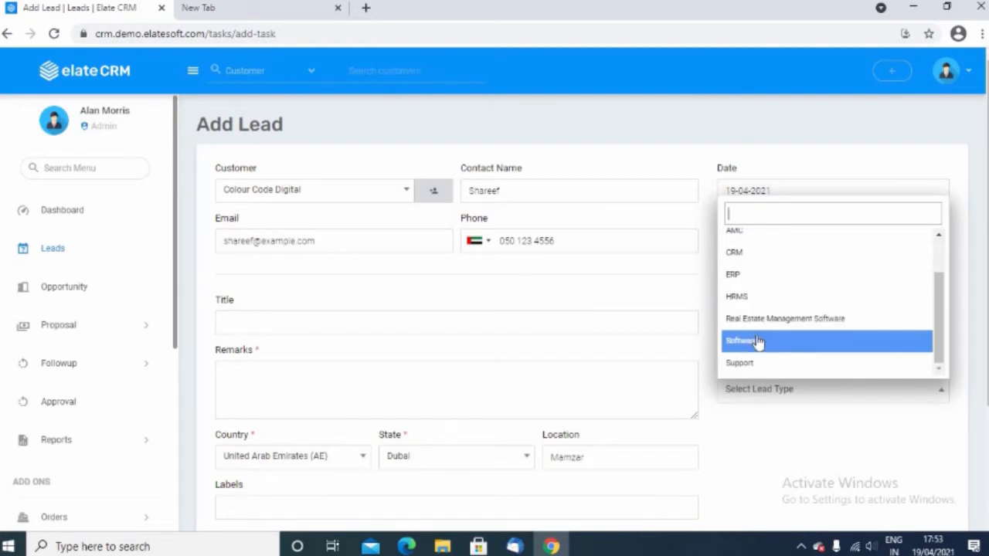
pyautogui.click(745, 342)
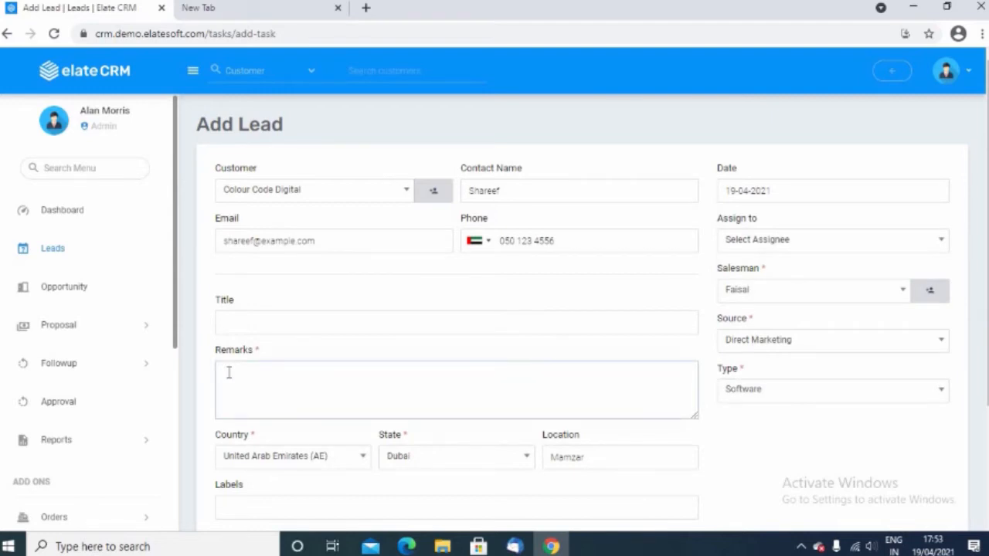
# Step: Enter 'QuickBooks Inquiry' as remarks and save the new lead
pyautogui.write('QuickBooks')
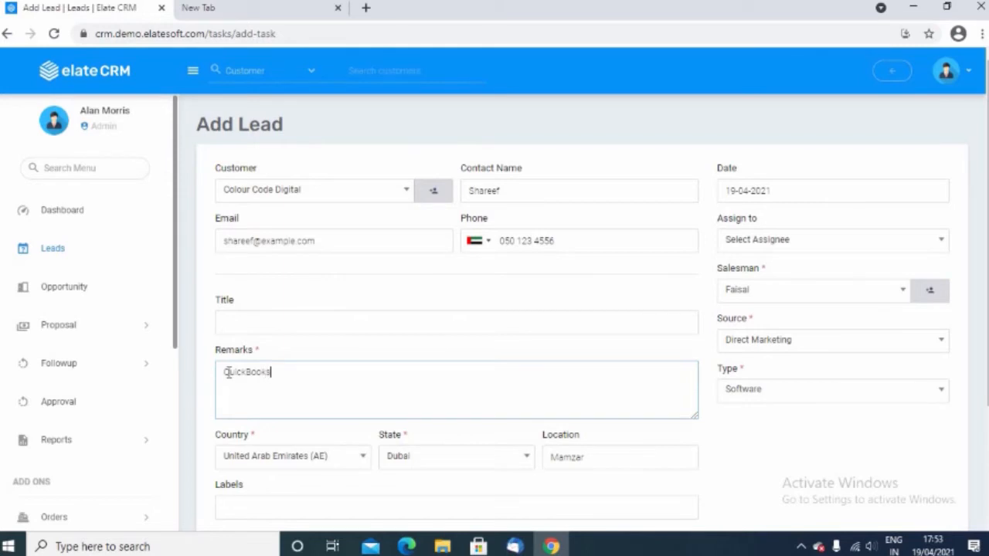
pyautogui.write('inc')
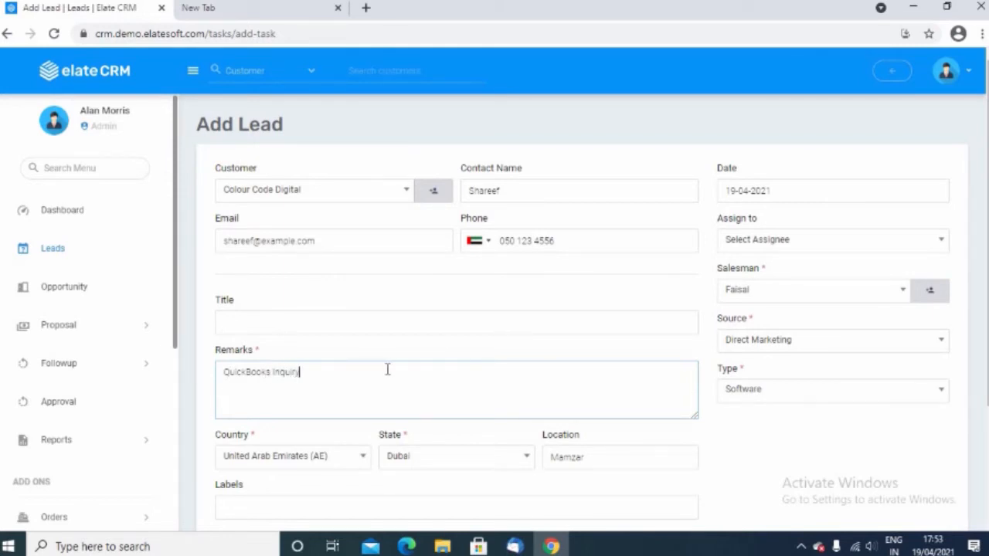
pyautogui.scroll(-3)
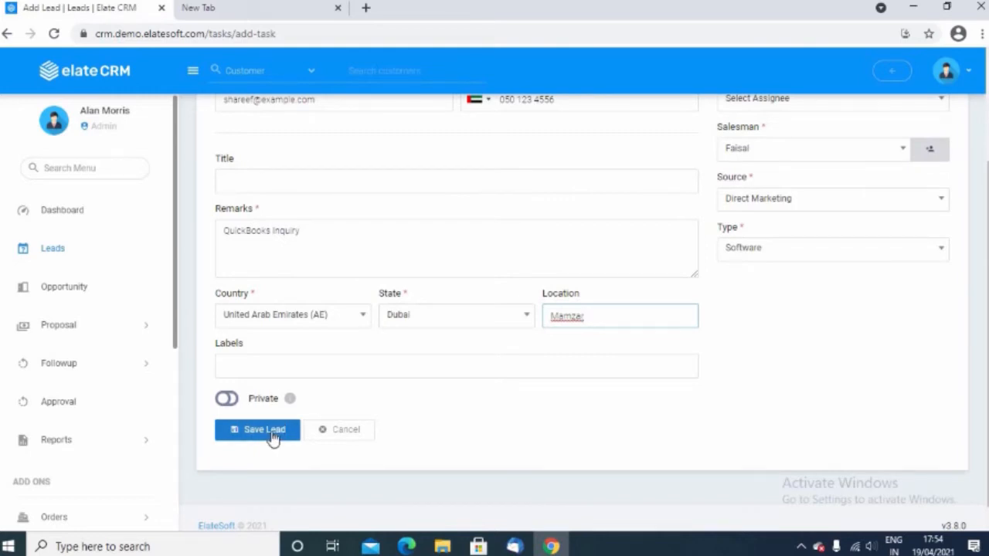
pyautogui.click(264, 429)
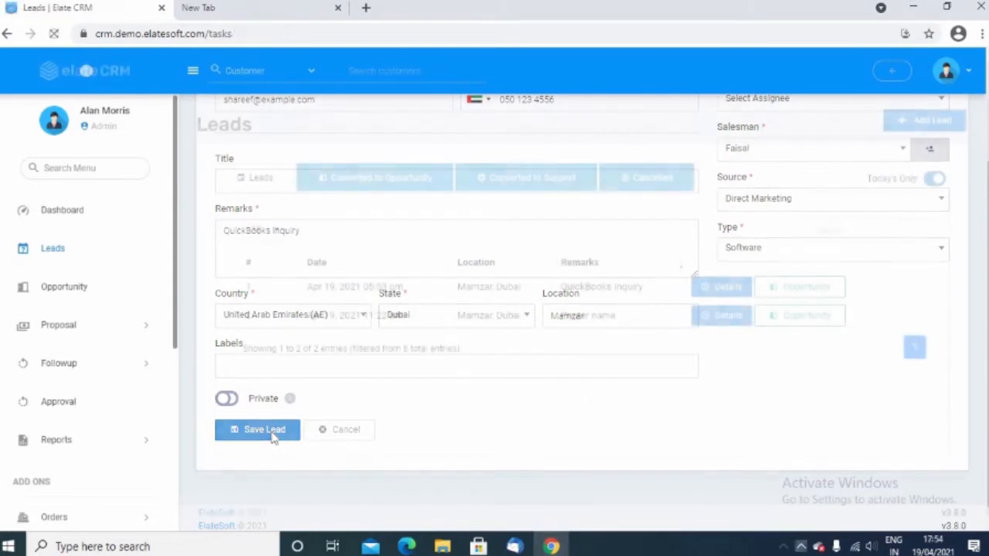
pyautogui.click(265, 429)
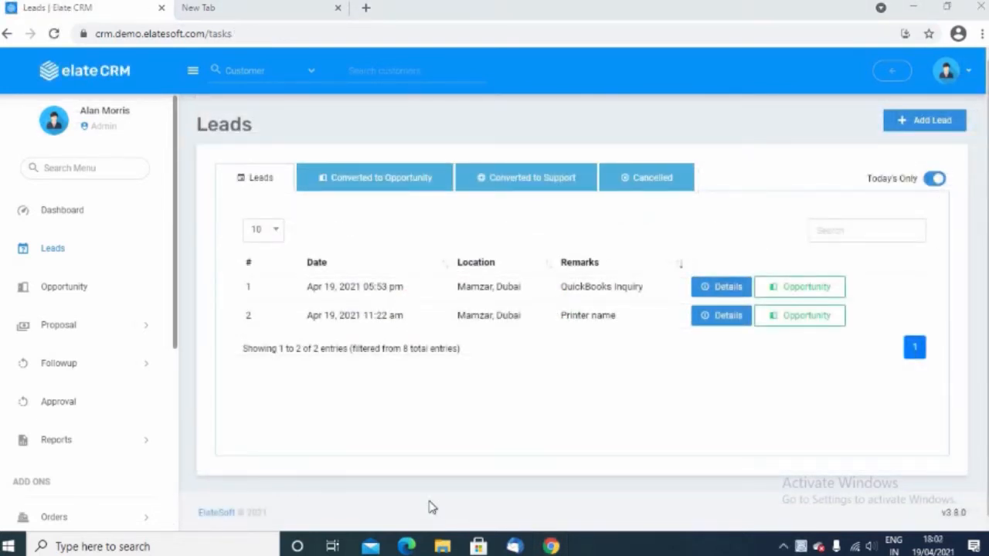
pyautogui.moveTo(49, 293)
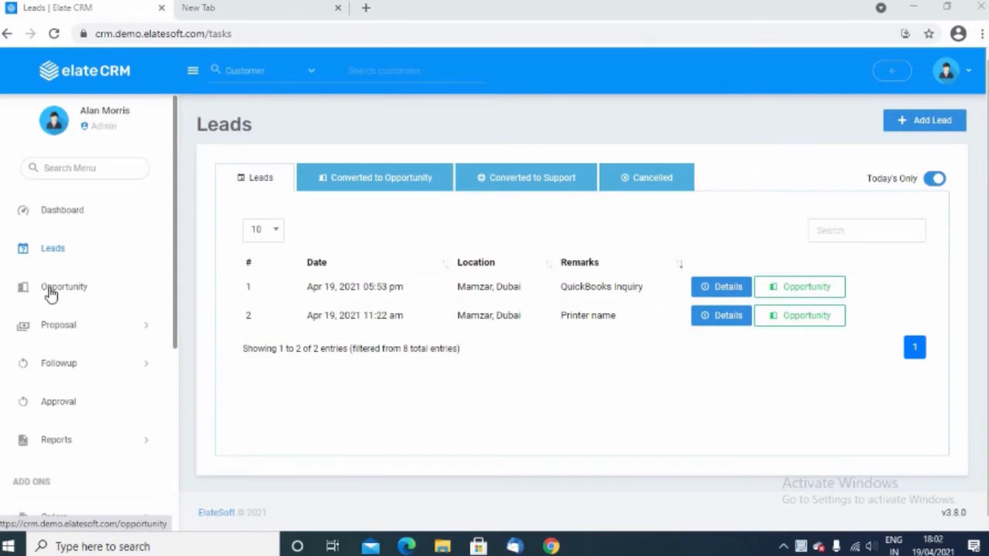
pyautogui.moveTo(519, 217)
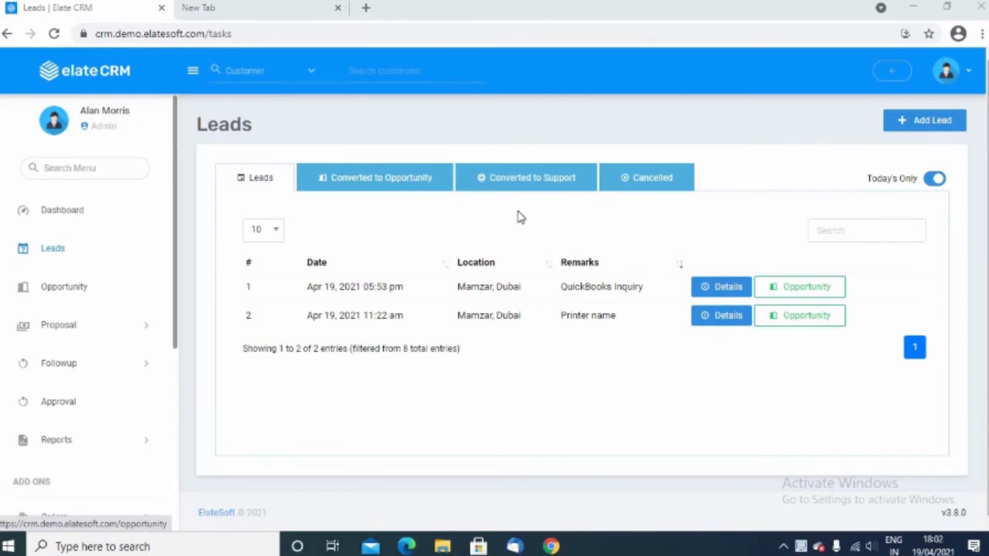
pyautogui.moveTo(801, 286)
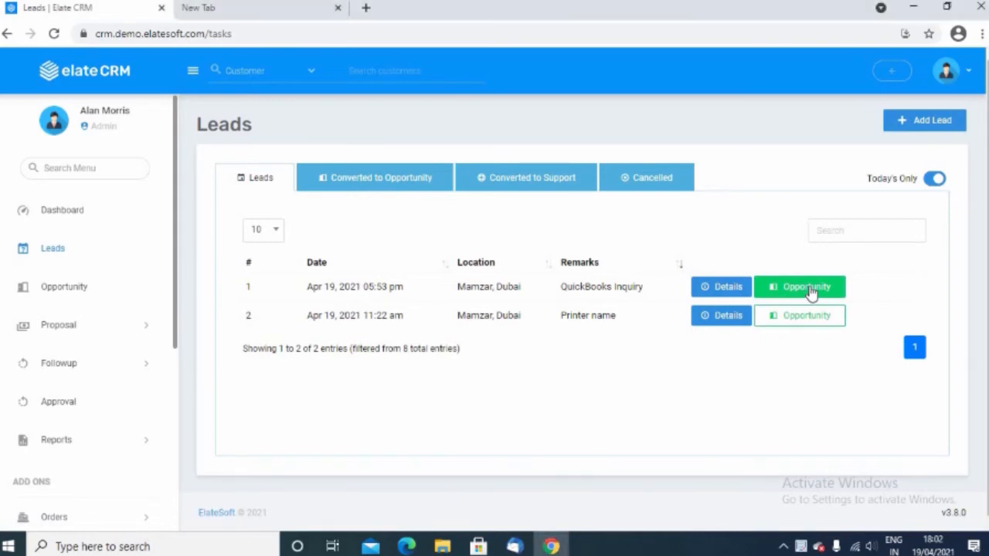
# Step: Convert the QuickBooks Inquiry lead and save it as opportunity EL-1008 for Colour Code Digital
pyautogui.click(800, 286)
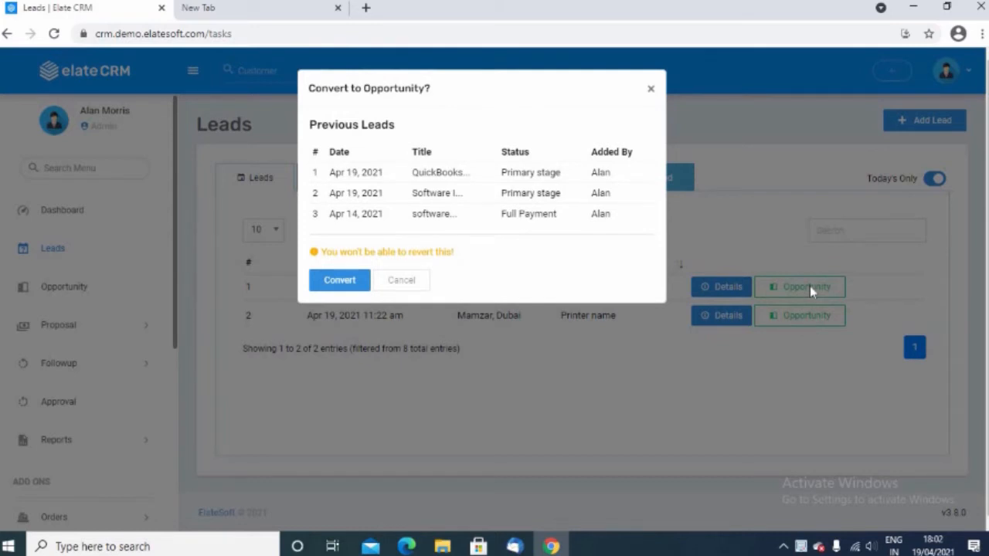
pyautogui.moveTo(433, 105)
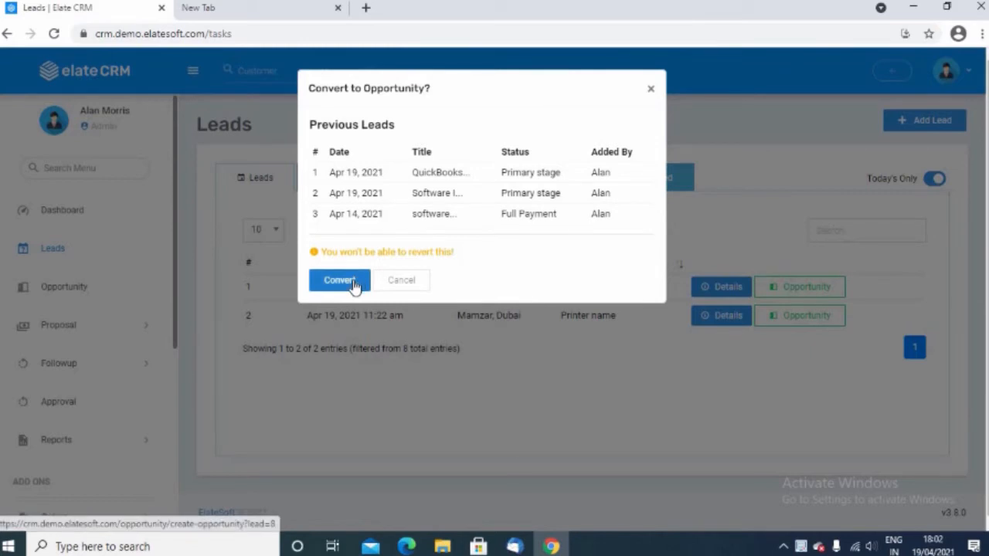
pyautogui.click(340, 280)
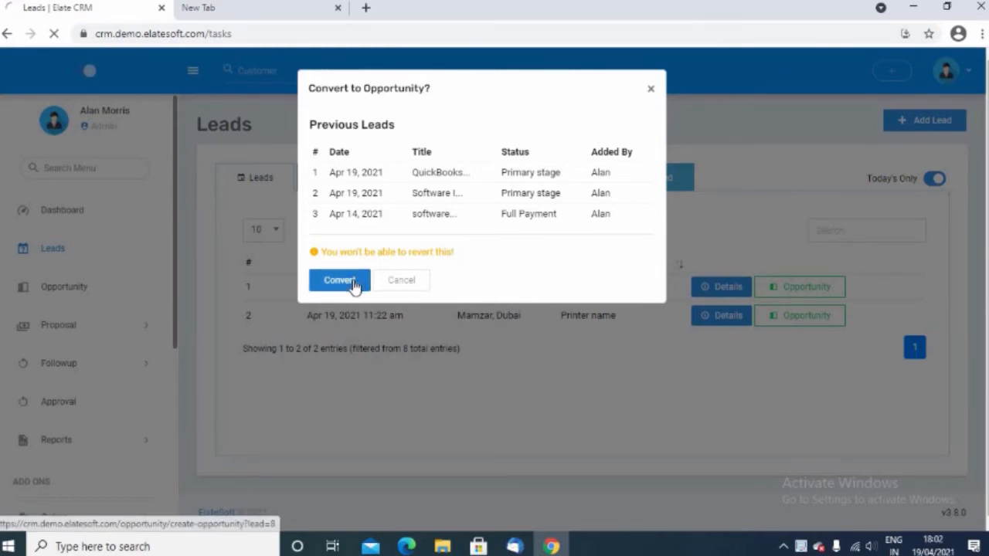
pyautogui.click(340, 280)
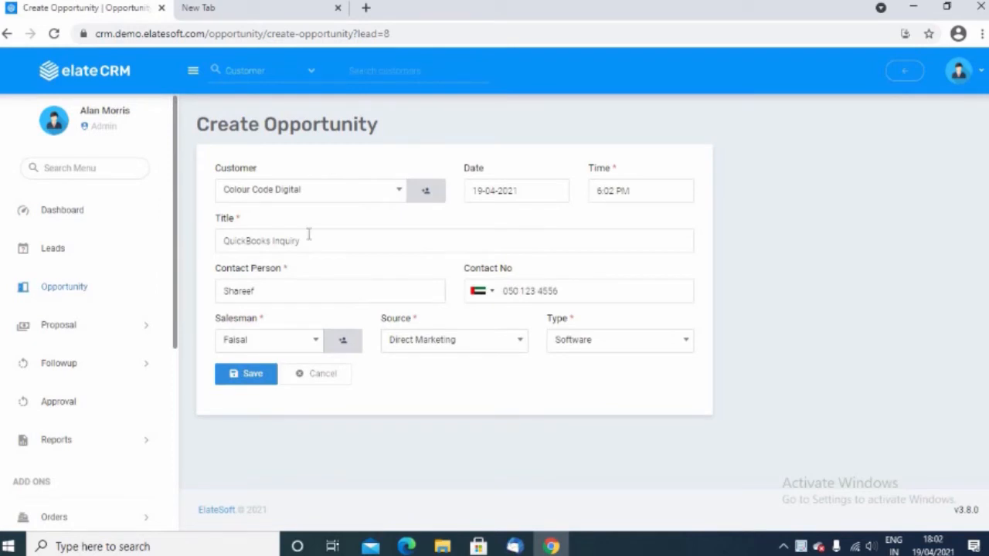
pyautogui.moveTo(365, 282)
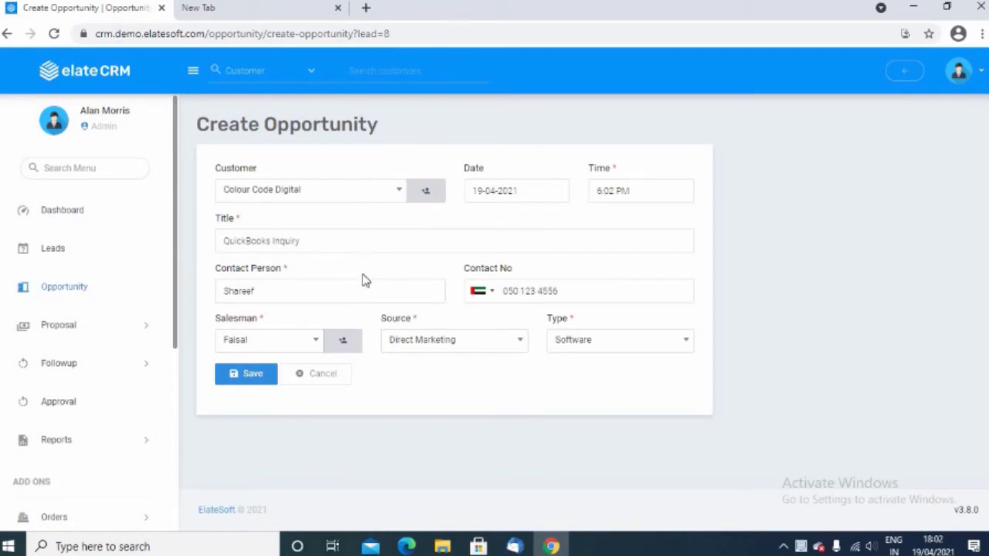
pyautogui.moveTo(179, 277)
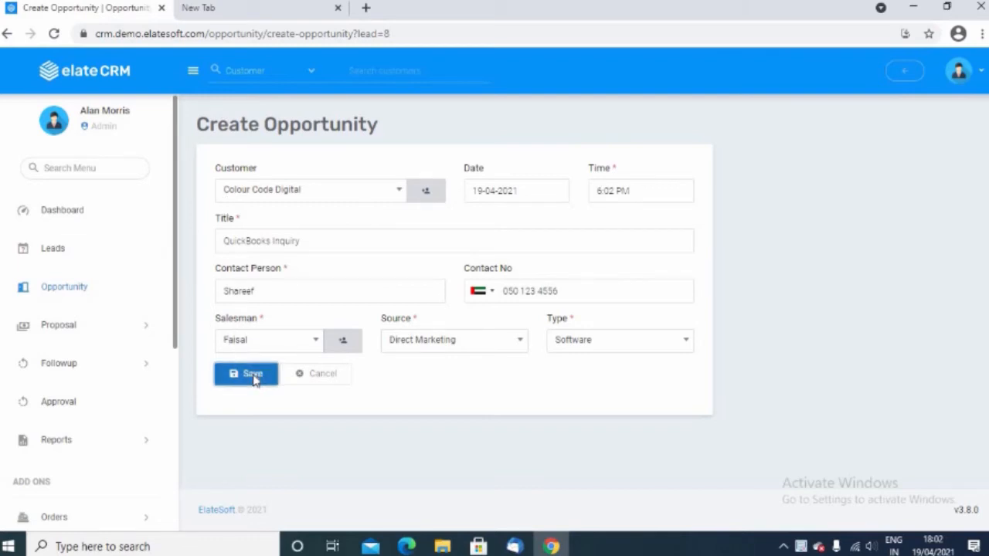
pyautogui.click(246, 372)
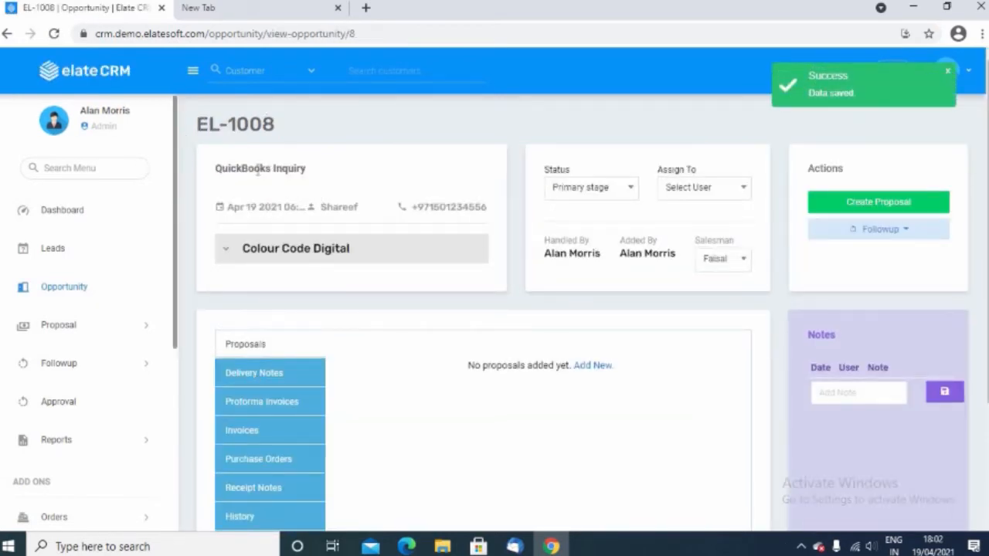
pyautogui.click(946, 72)
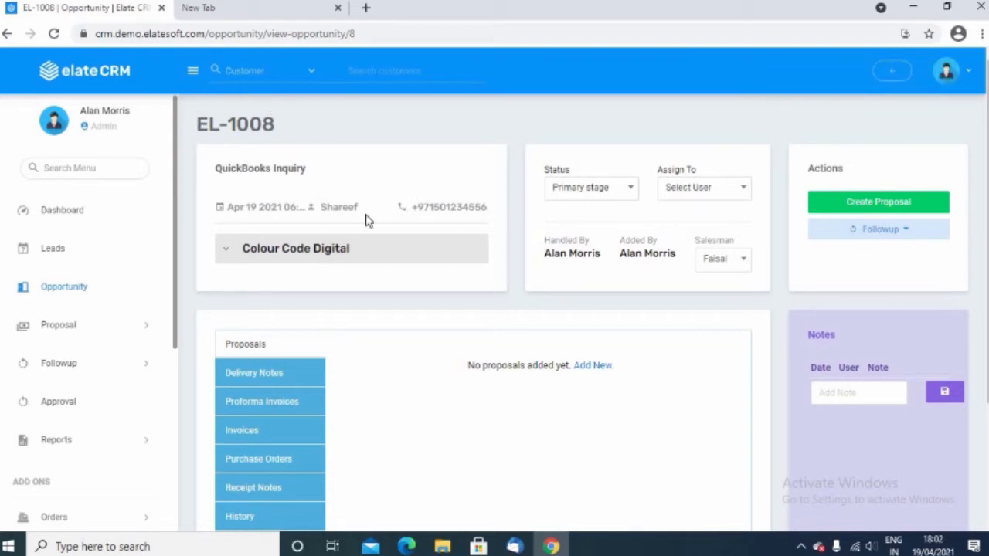
pyautogui.click(297, 247)
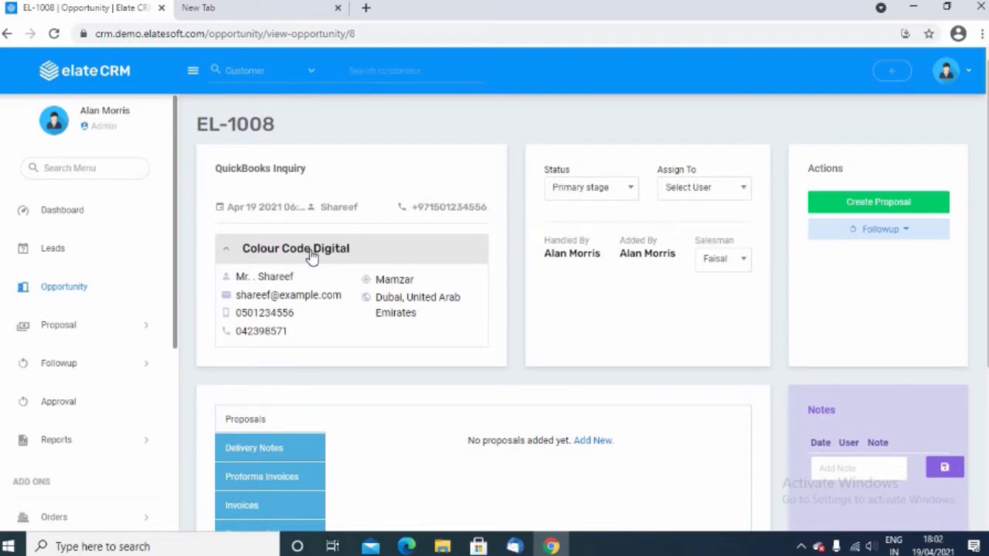
pyautogui.moveTo(669, 305)
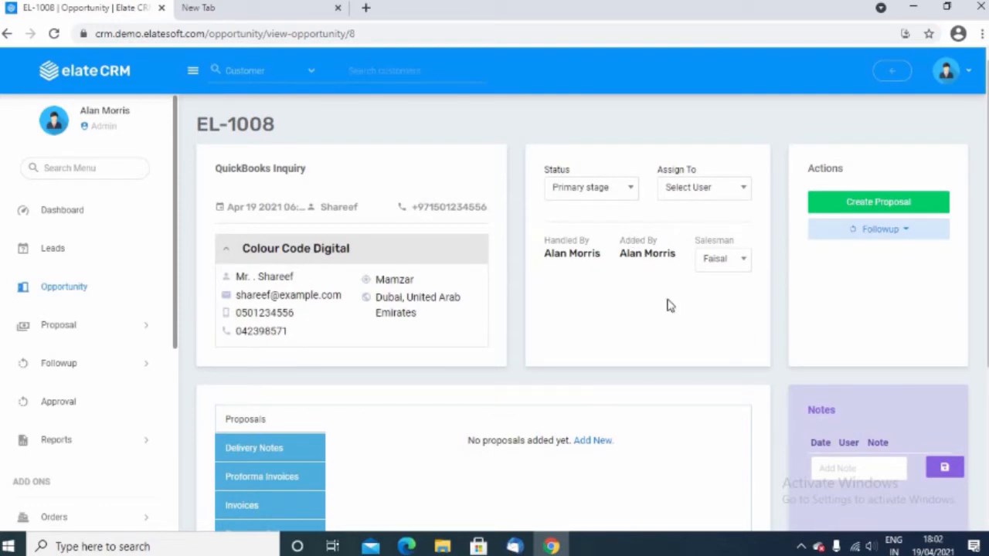
pyautogui.moveTo(745, 259)
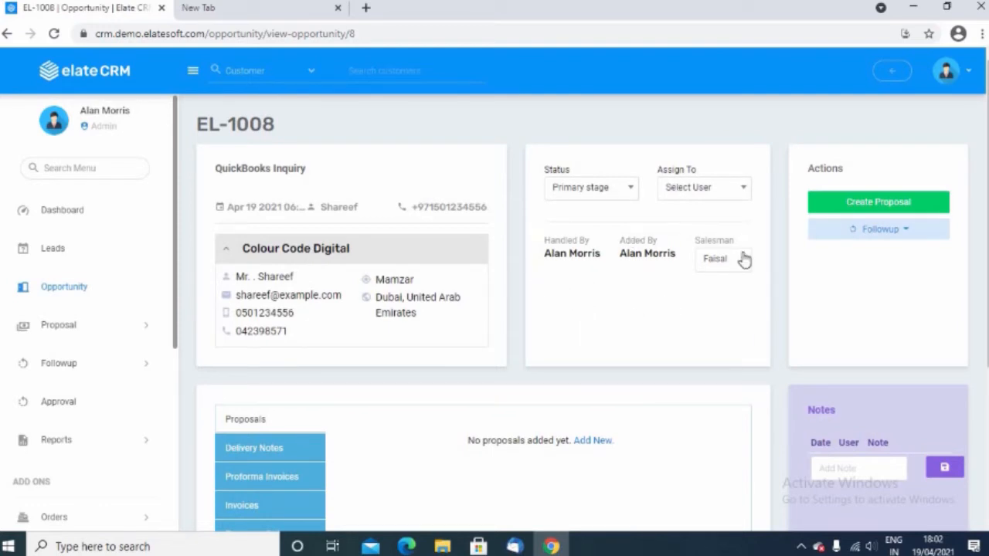
pyautogui.moveTo(665, 309)
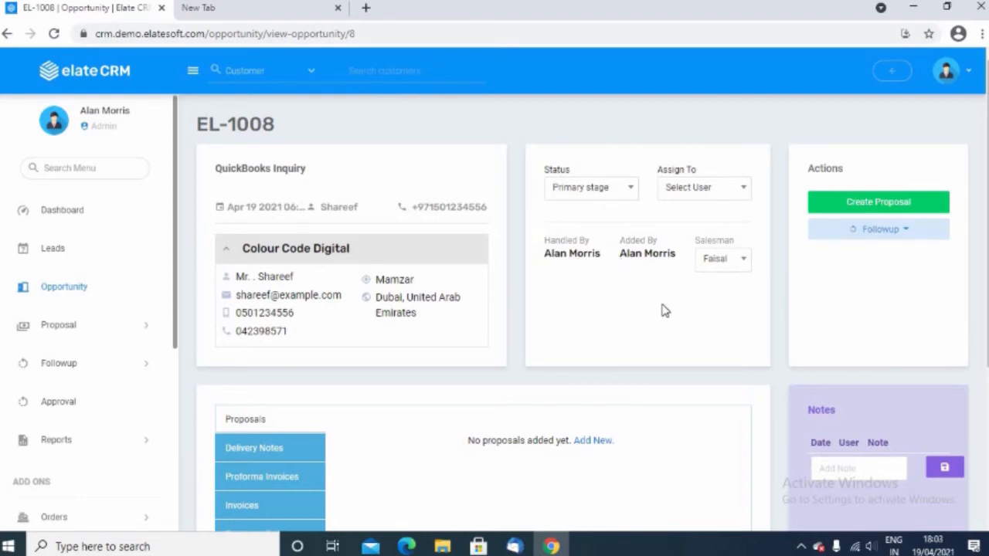
pyautogui.click(225, 247)
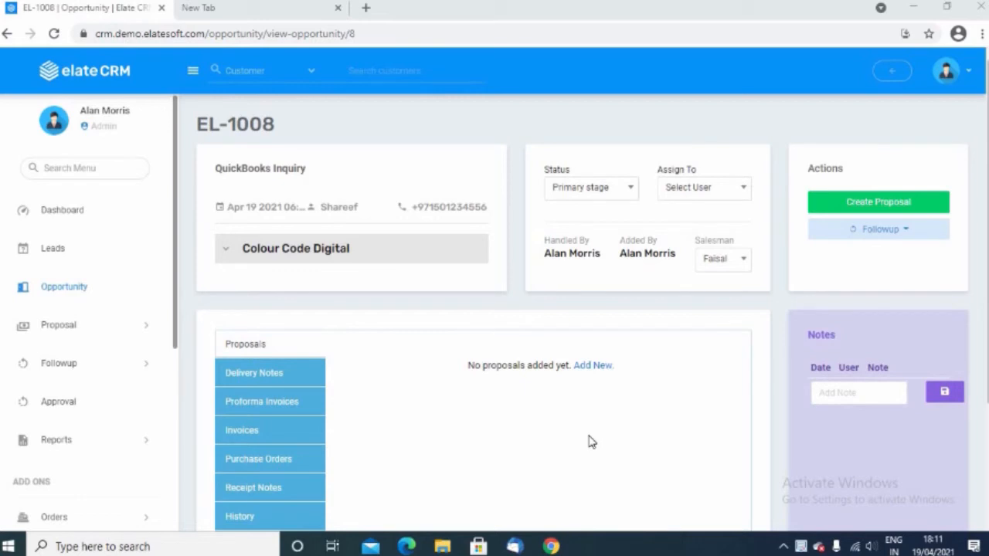
pyautogui.moveTo(878, 201)
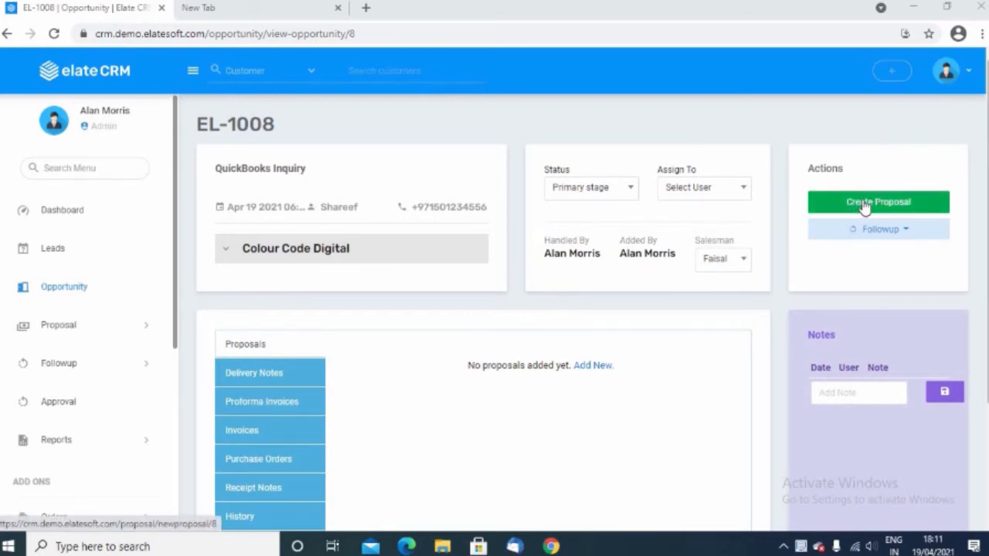
# Step: Start a new proposal from opportunity EL-1008 via Create Proposal under Actions
pyautogui.click(878, 201)
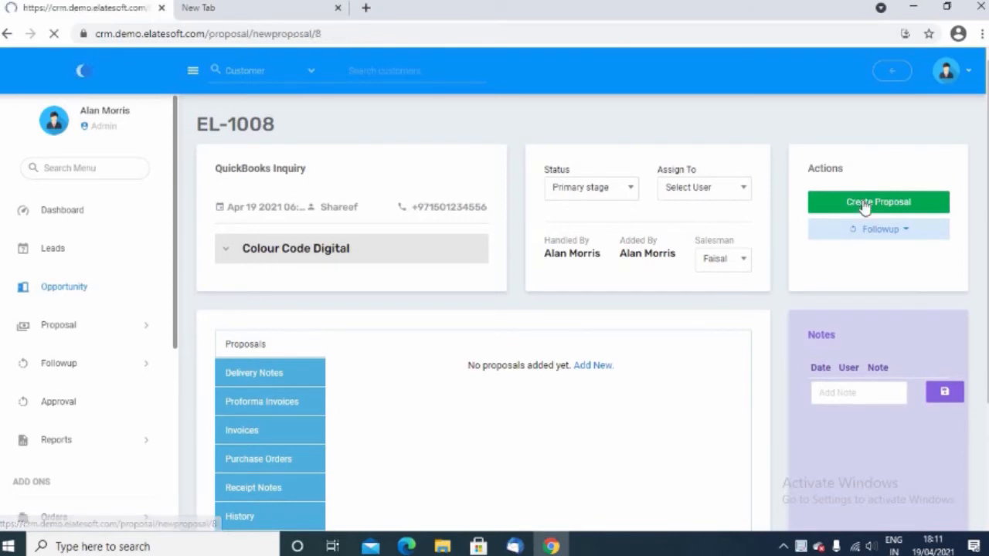
pyautogui.click(878, 201)
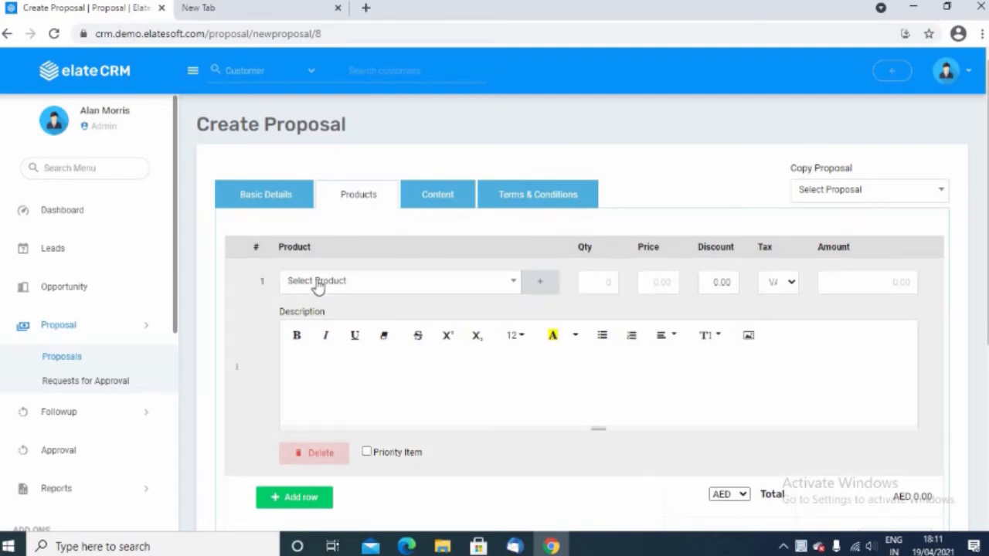
pyautogui.moveTo(431, 289)
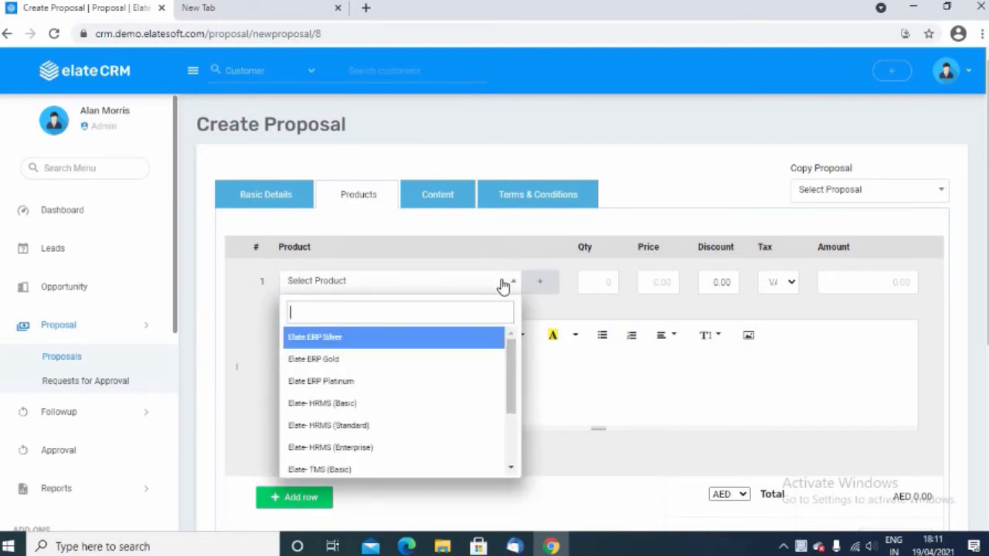
pyautogui.moveTo(539, 281)
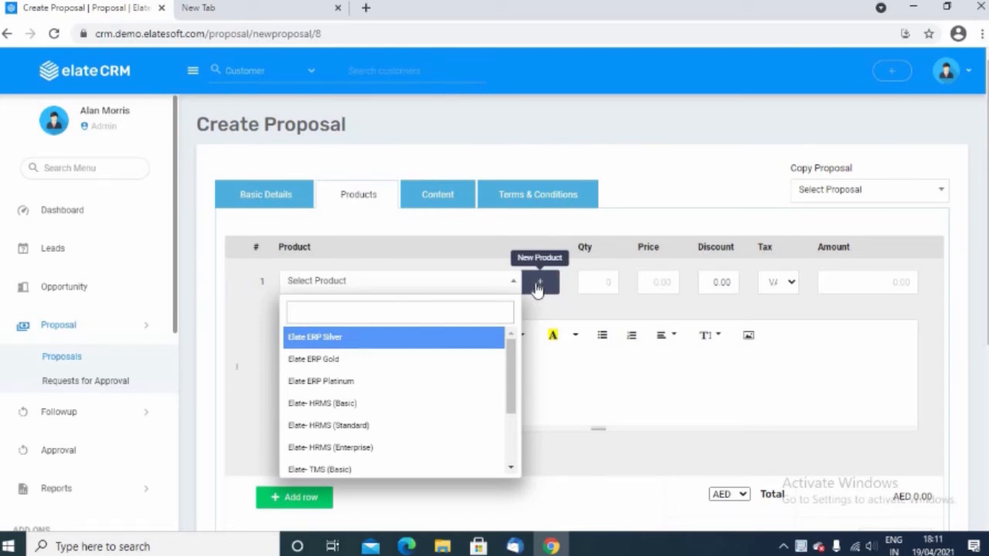
pyautogui.click(539, 282)
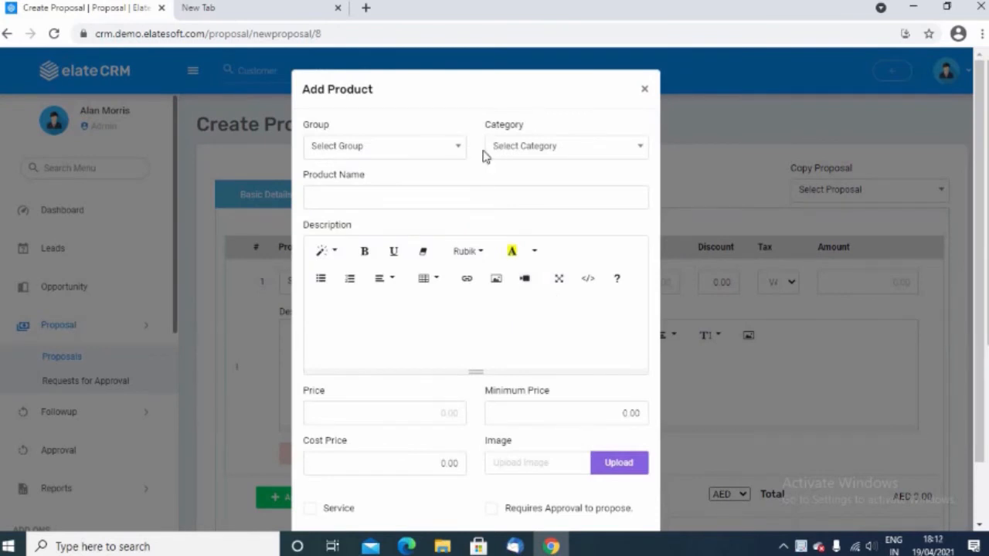
pyautogui.moveTo(538, 164)
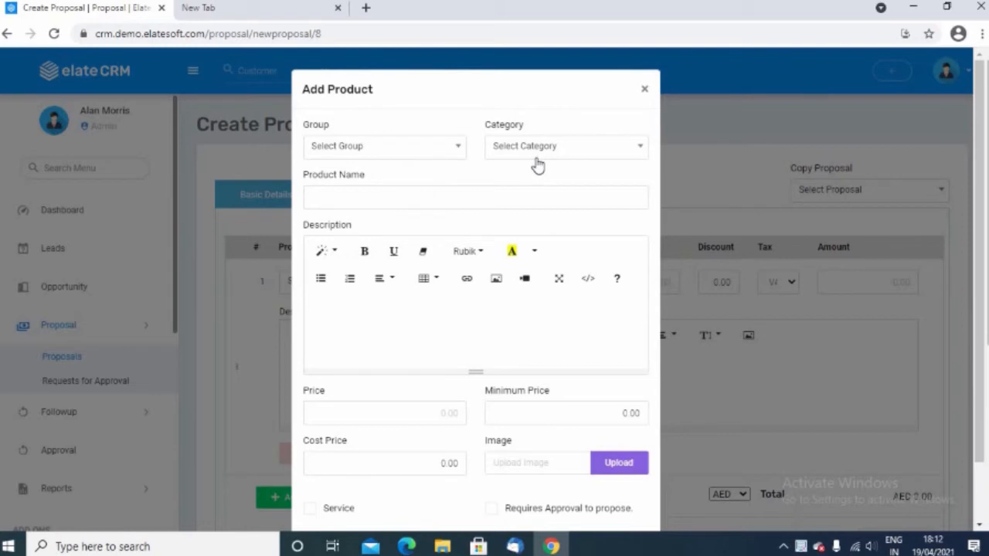
pyautogui.moveTo(359, 251)
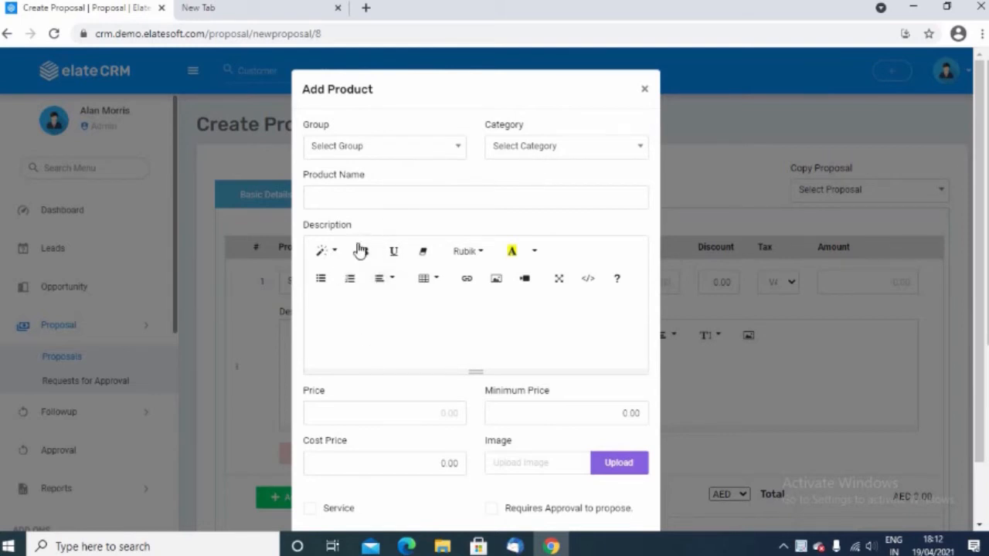
pyautogui.moveTo(343, 313)
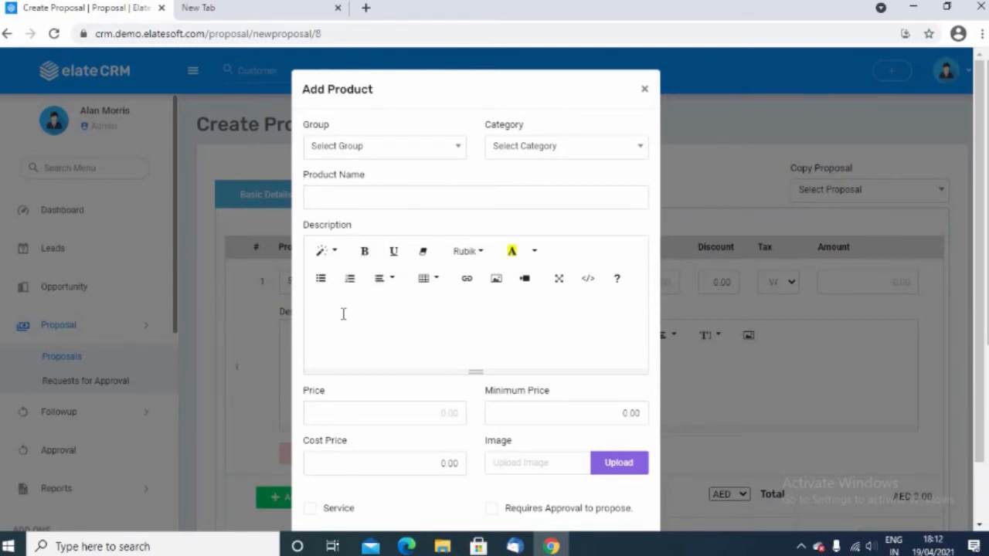
pyautogui.moveTo(529, 455)
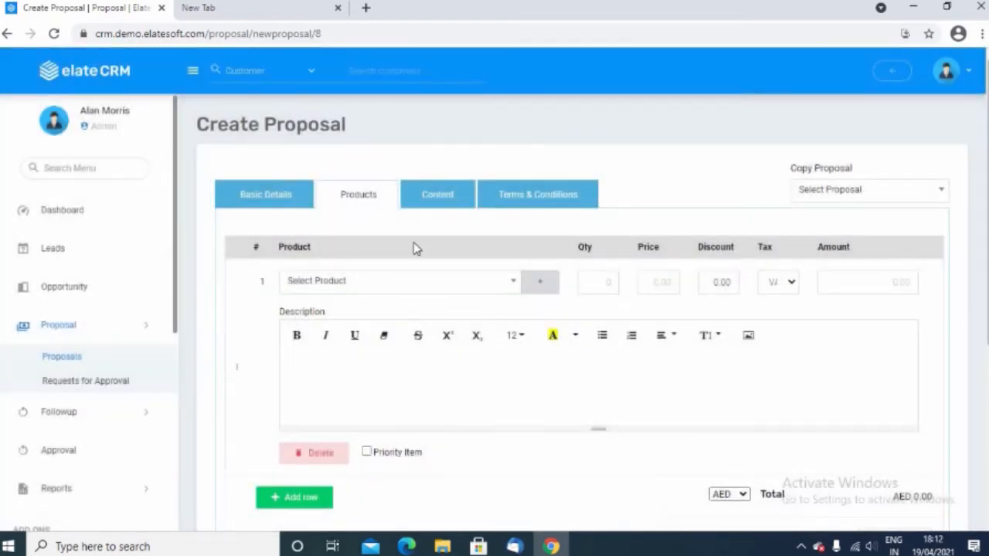
# Step: Choose Elate- HRMS (Basic) for product row 1, quantity 1 at 20,000, and check its tax
pyautogui.click(399, 281)
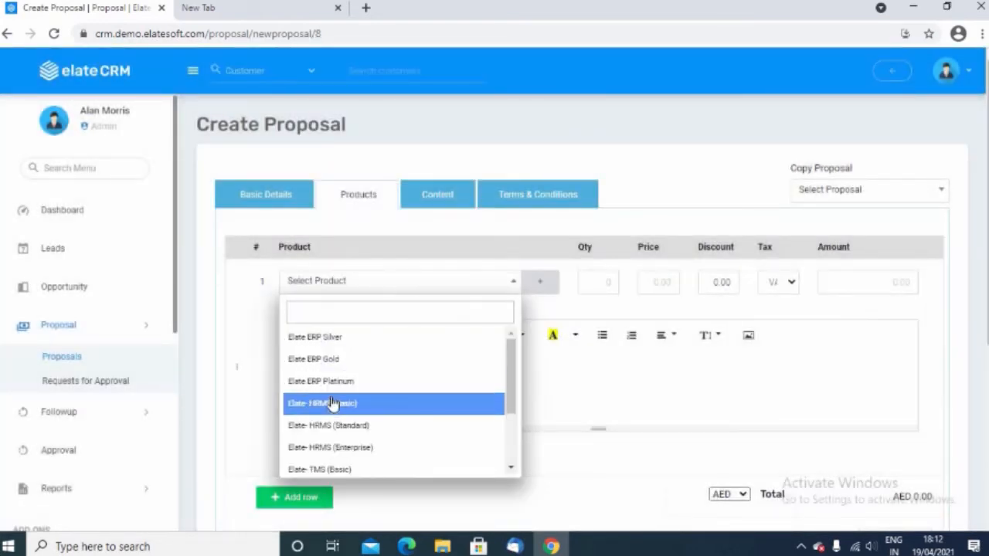
pyautogui.click(321, 402)
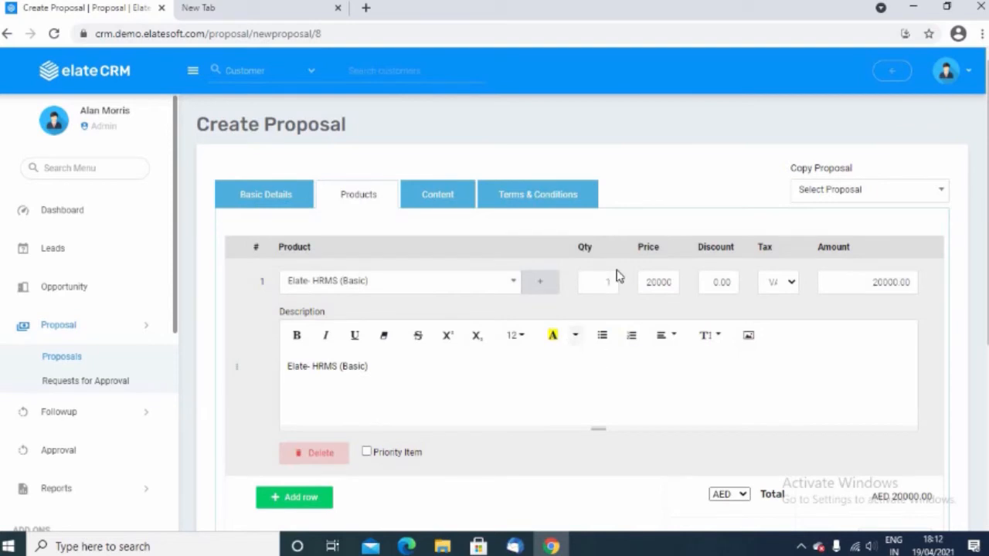
pyautogui.moveTo(602, 301)
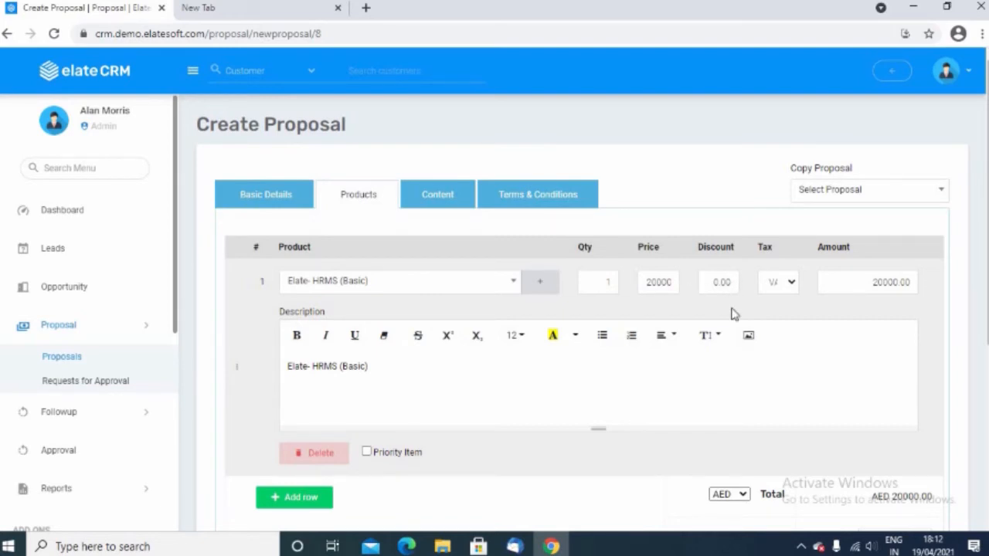
pyautogui.moveTo(776, 279)
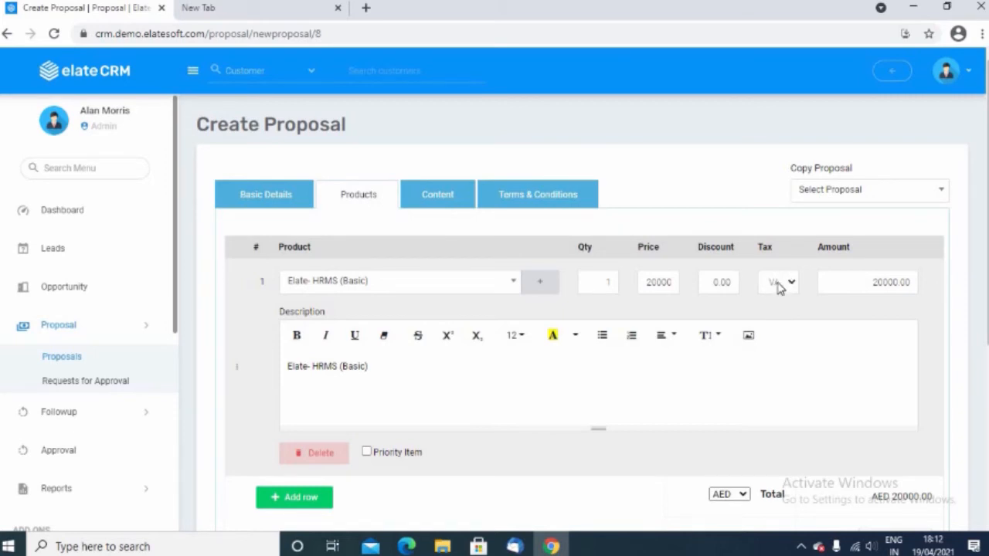
pyautogui.click(778, 281)
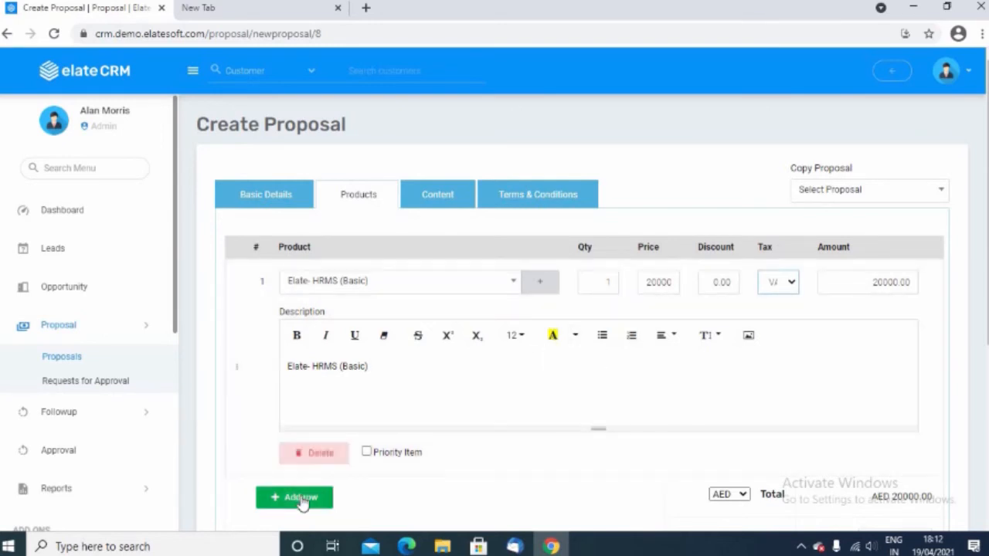
# Step: Add a second row with Elate- HRMS (Enterprise) at 50,000, bringing the grand total to AED 73,500
pyautogui.click(294, 498)
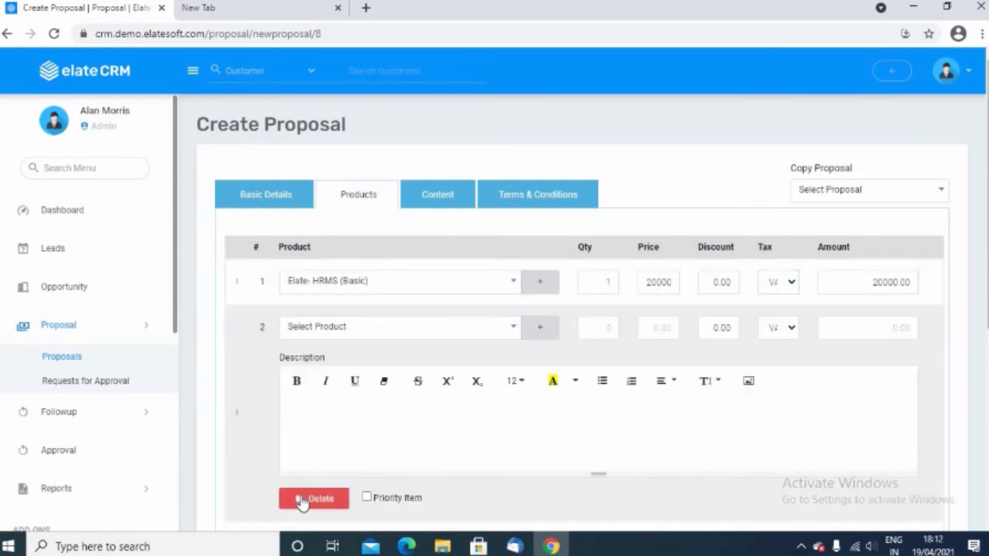
pyautogui.moveTo(352, 330)
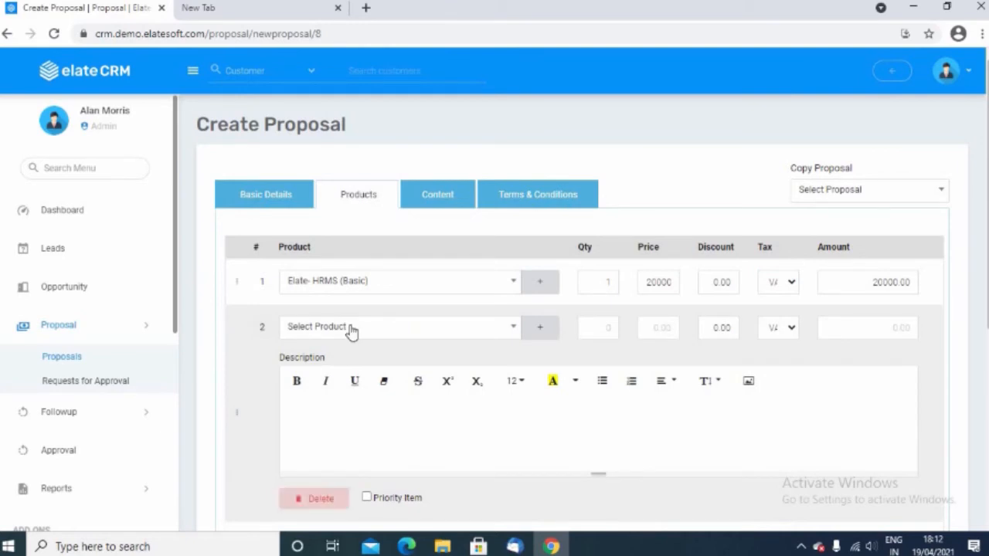
pyautogui.click(398, 326)
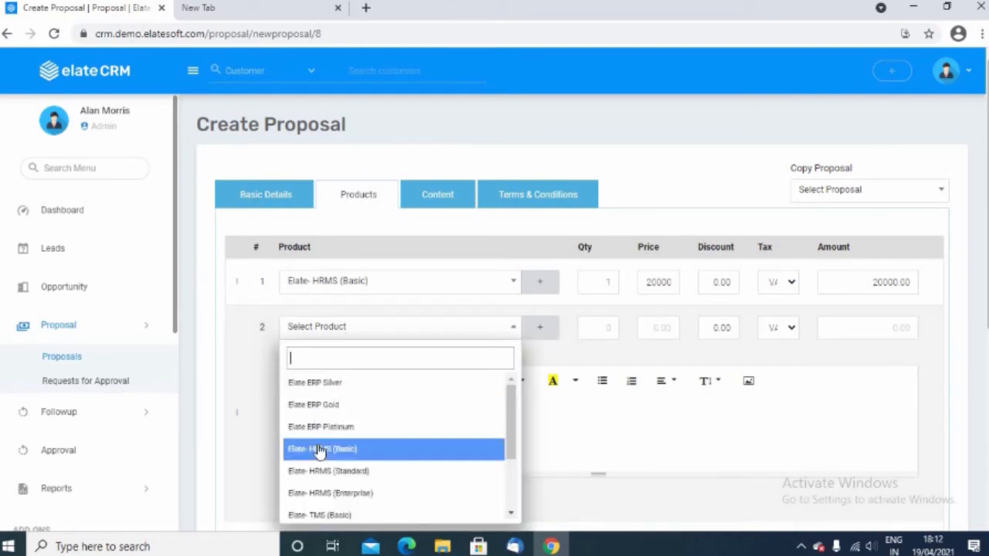
pyautogui.moveTo(323, 498)
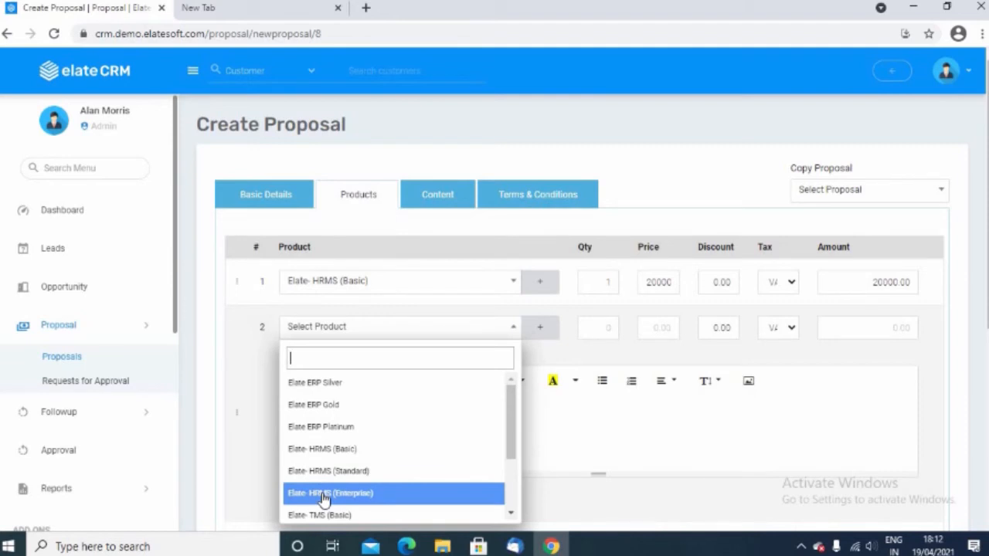
pyautogui.click(331, 493)
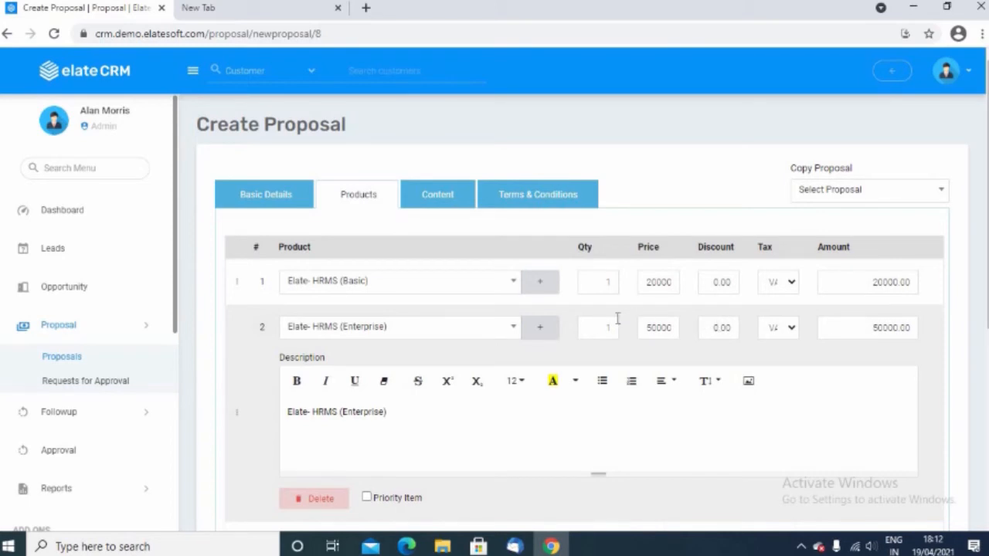
pyautogui.moveTo(374, 400)
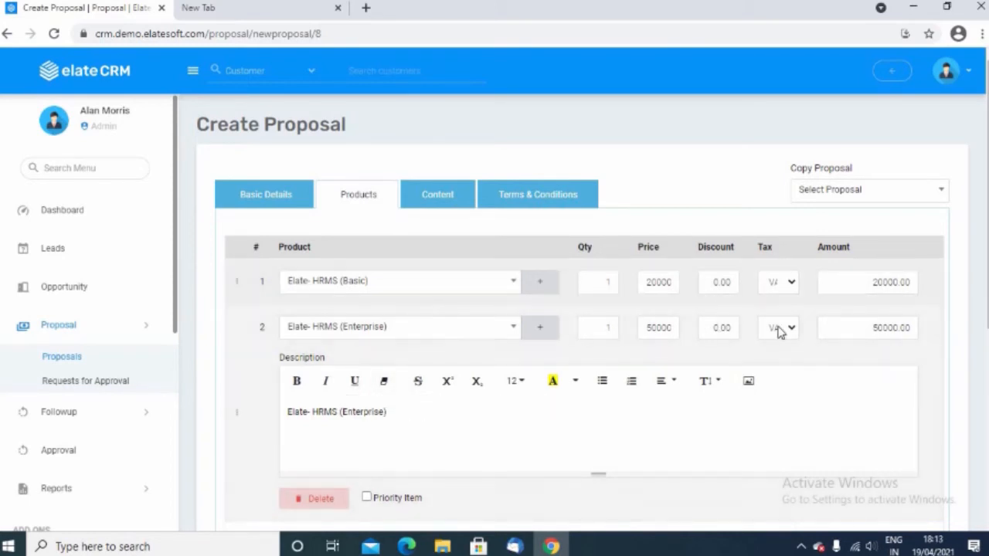
pyautogui.scroll(-3)
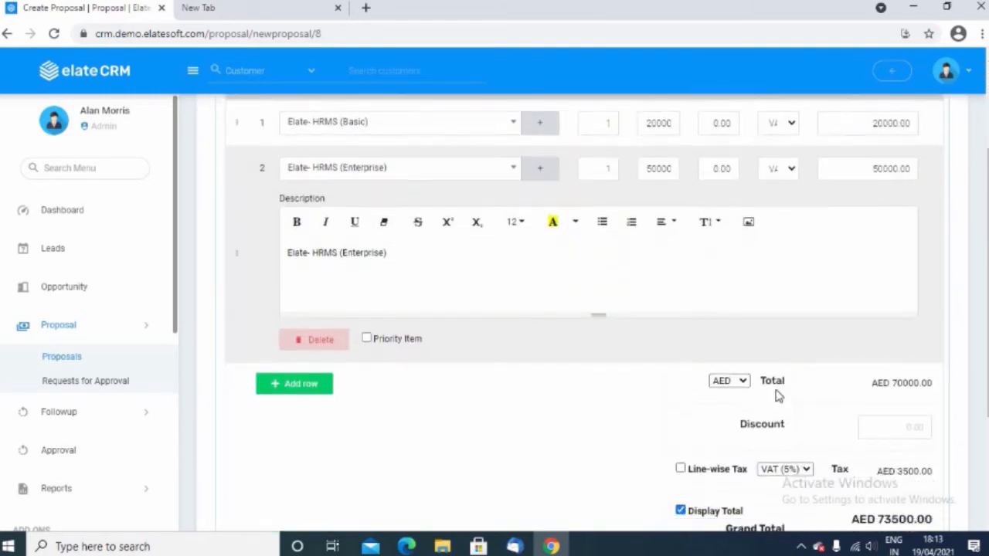
pyautogui.scroll(-3)
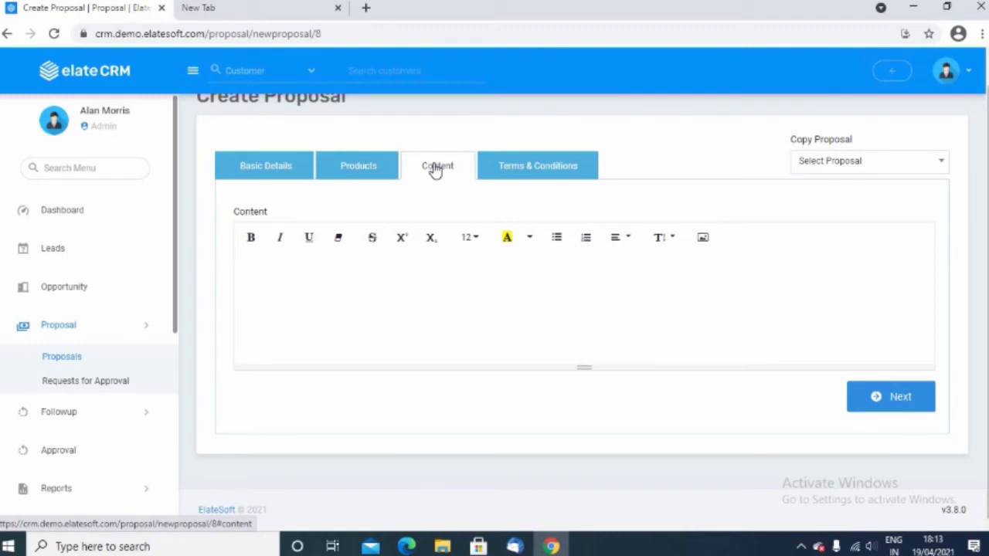
pyautogui.moveTo(515, 153)
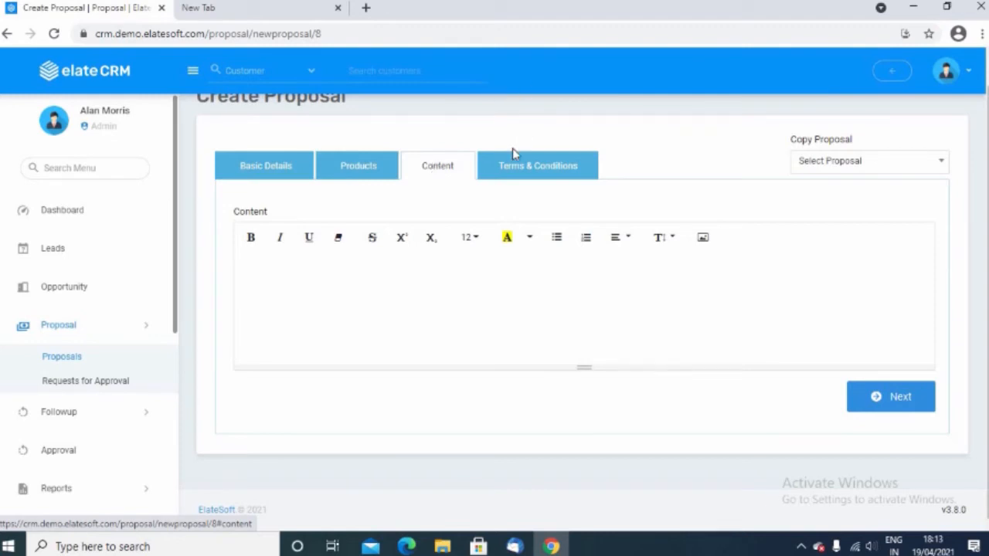
# Step: Set terms to 50% advance payment, 2-3 Working Days delivery and ADCB bank
pyautogui.click(538, 165)
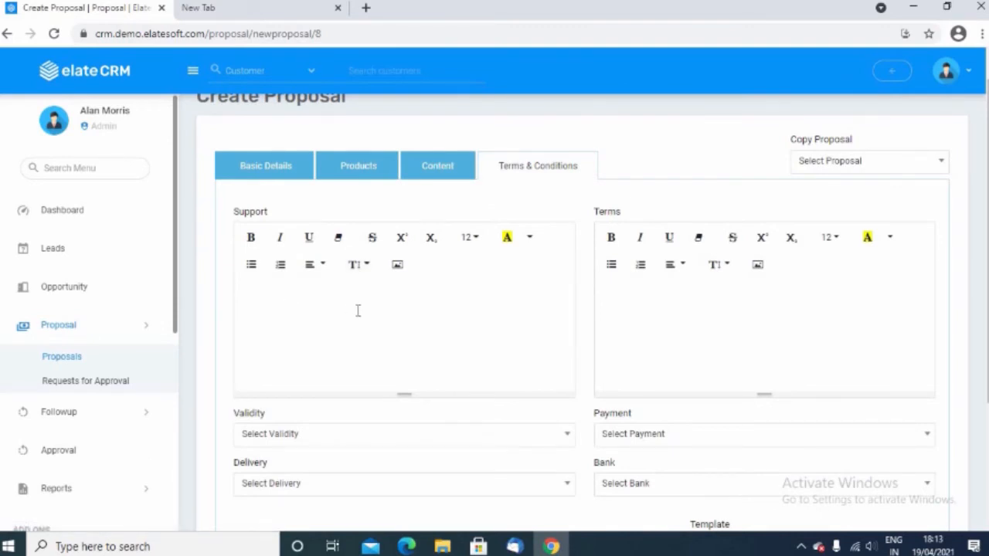
pyautogui.moveTo(301, 447)
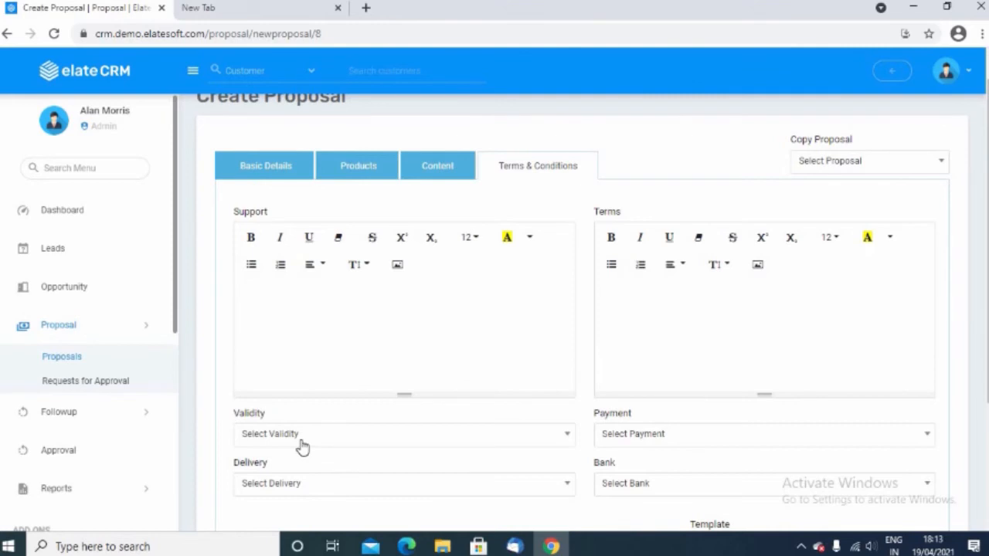
pyautogui.moveTo(544, 436)
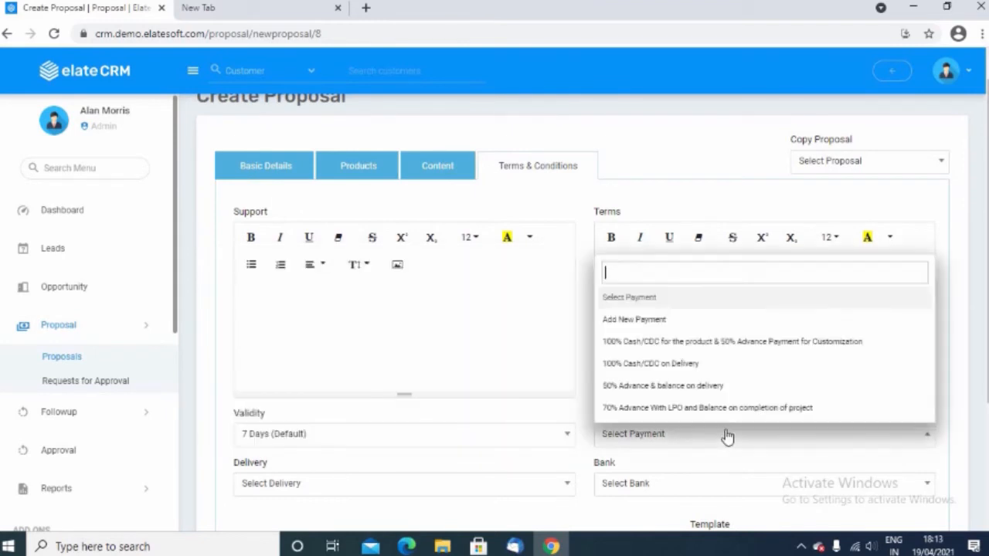
pyautogui.moveTo(664, 341)
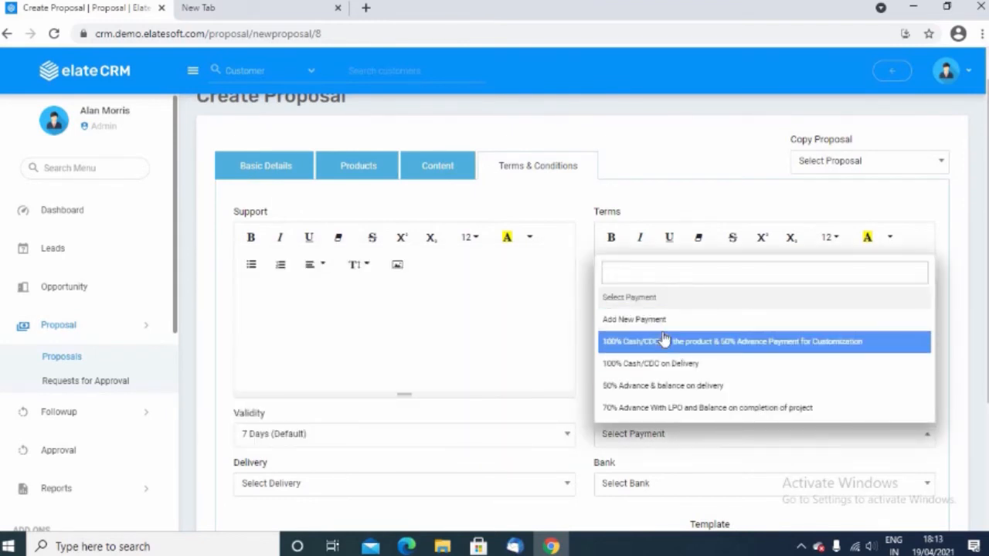
pyautogui.moveTo(661, 363)
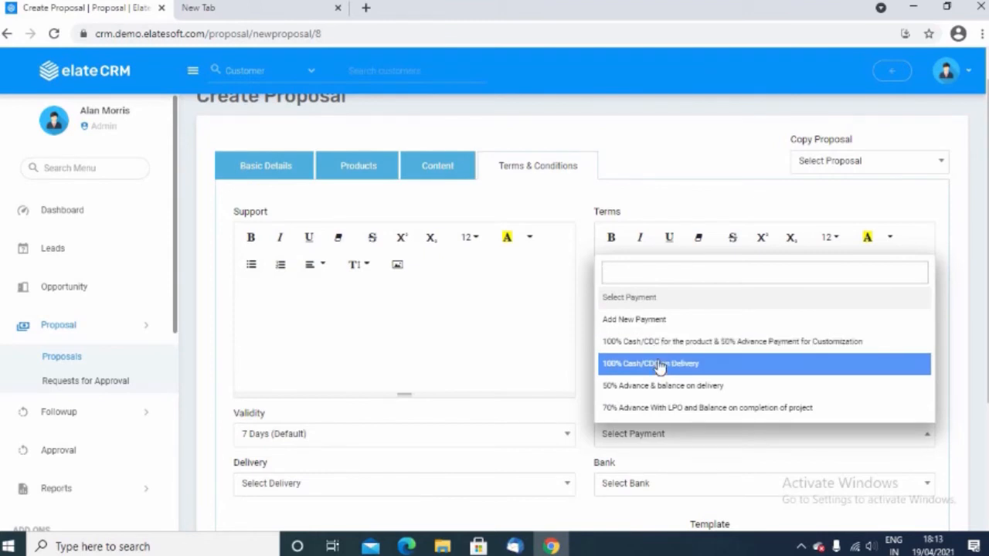
pyautogui.click(661, 387)
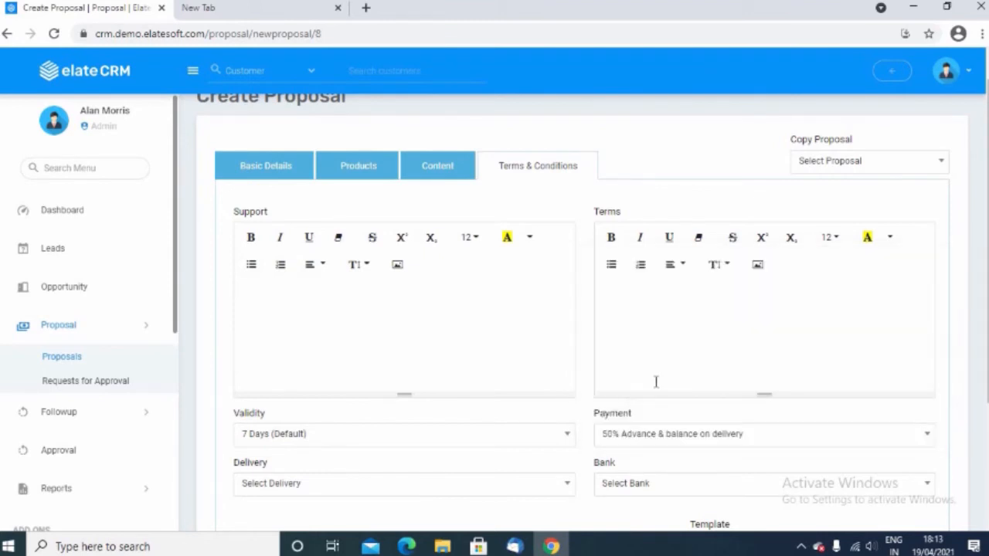
pyautogui.scroll(-3)
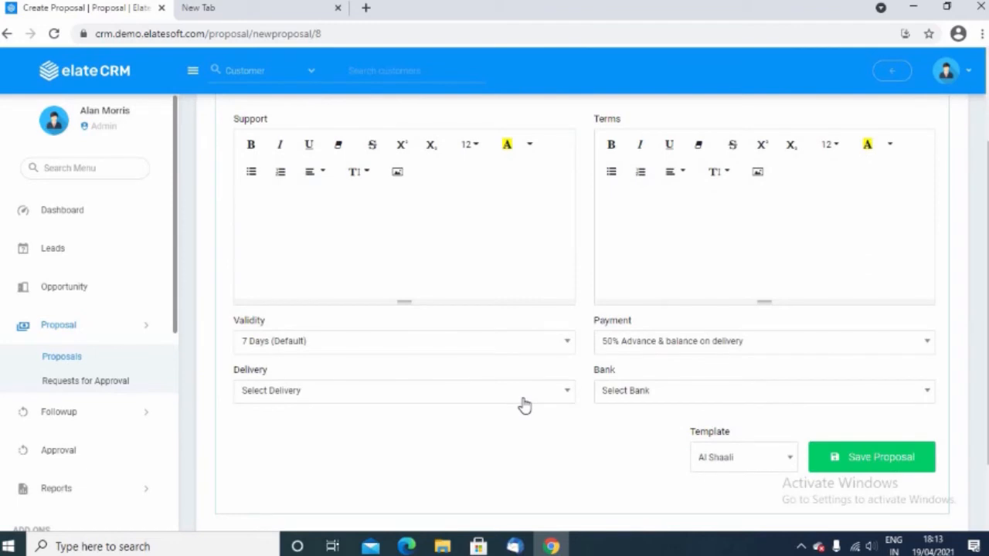
pyautogui.click(404, 389)
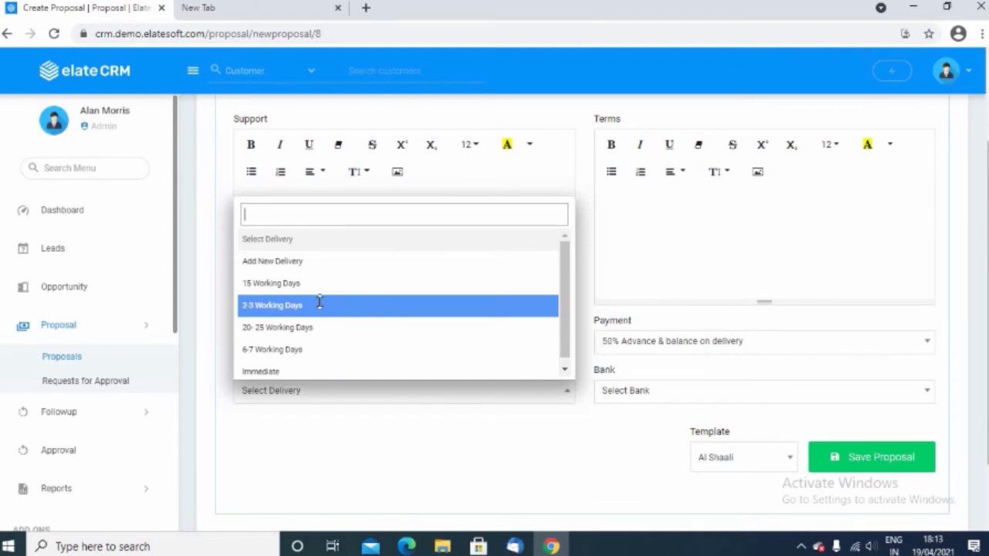
pyautogui.click(763, 389)
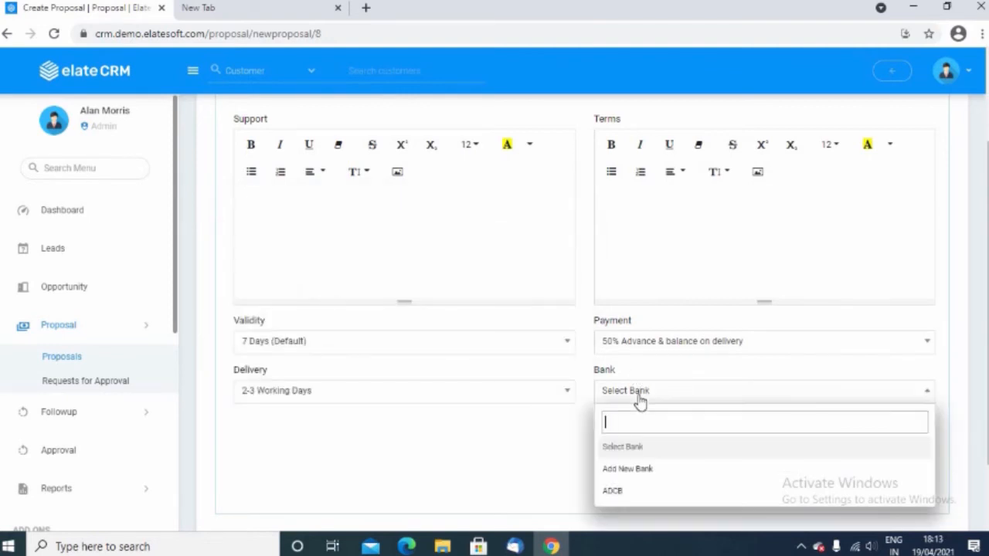
pyautogui.click(612, 492)
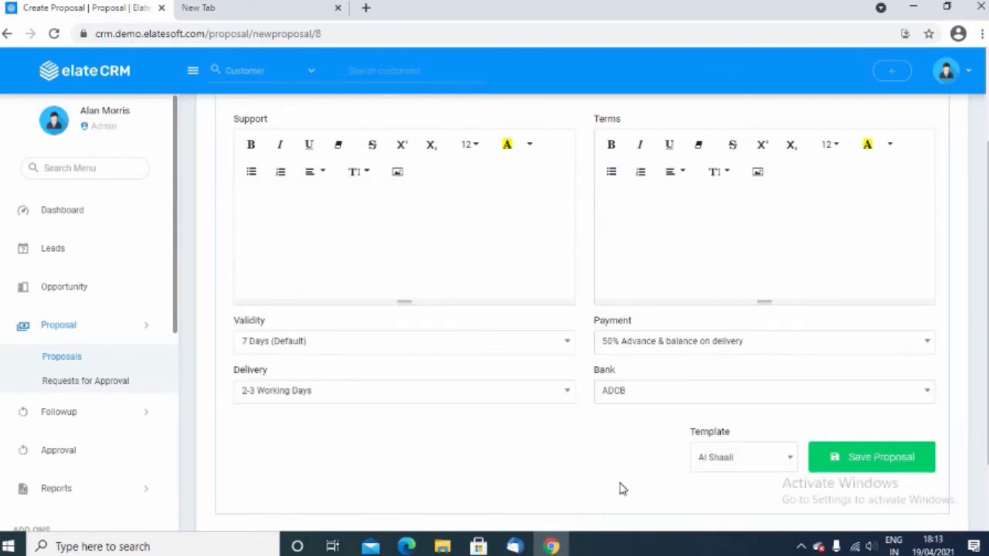
pyautogui.moveTo(765, 428)
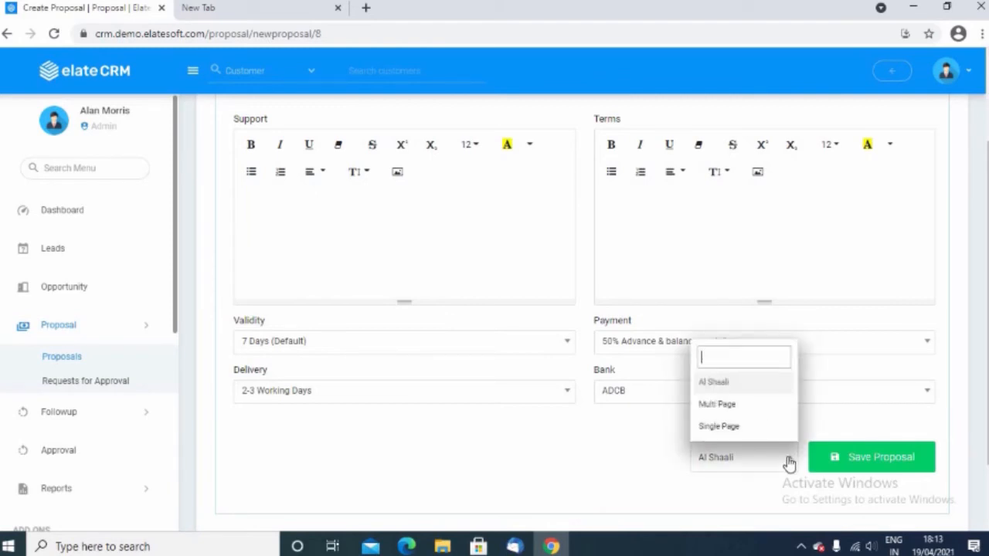
# Step: Choose the Multi Page template and request saving the proposal
pyautogui.click(717, 403)
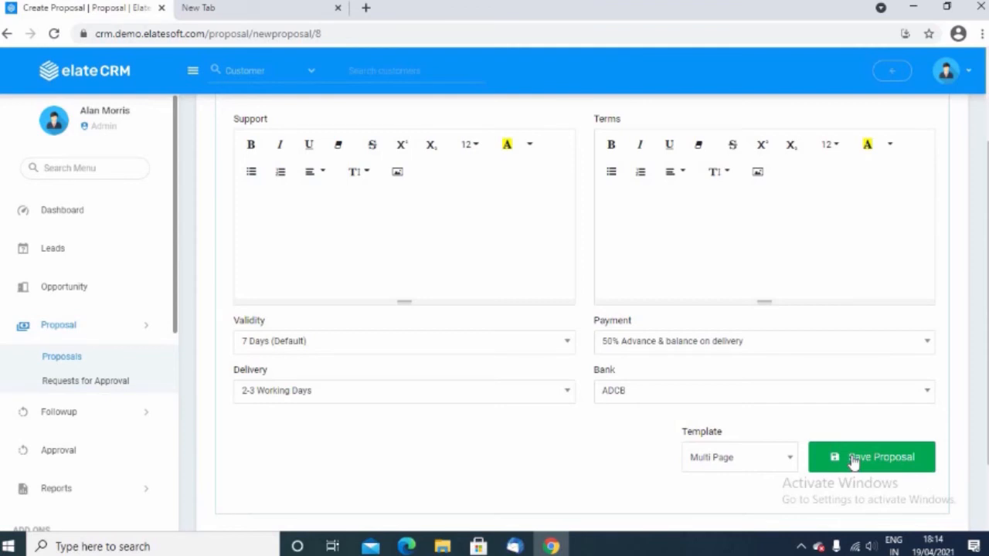
pyautogui.click(872, 458)
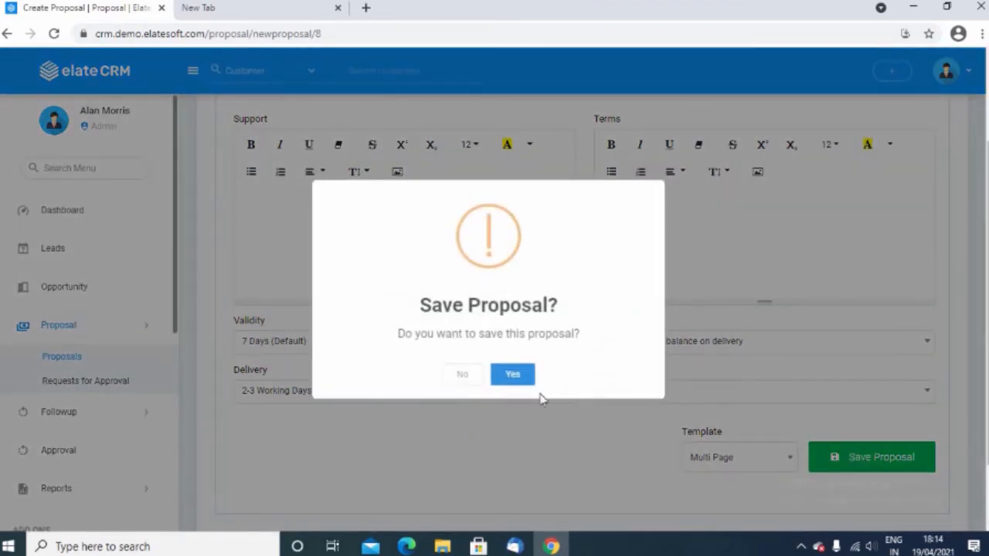
# Step: Confirm the save so proposal EL/1005 opens with both HRMS products totalling 73,500
pyautogui.click(513, 374)
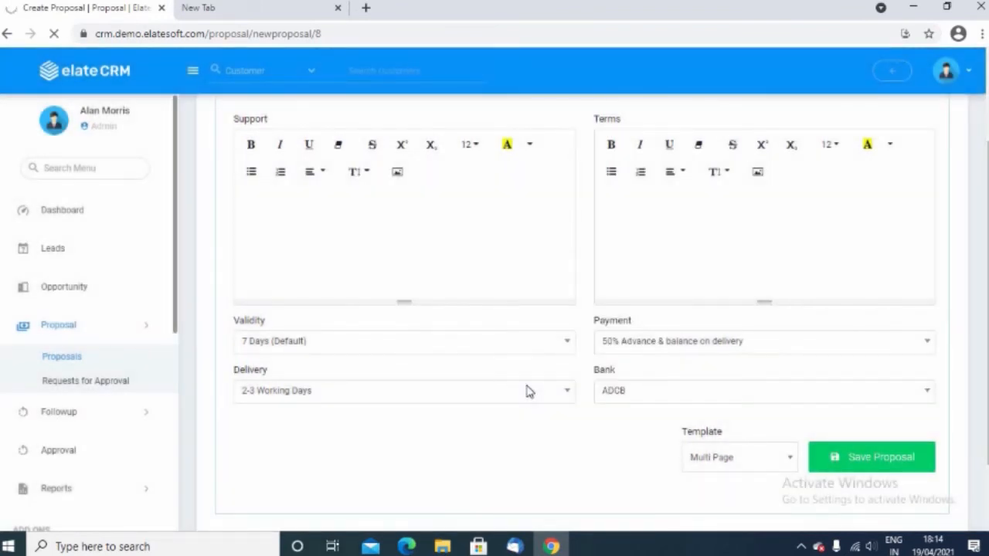
pyautogui.click(871, 458)
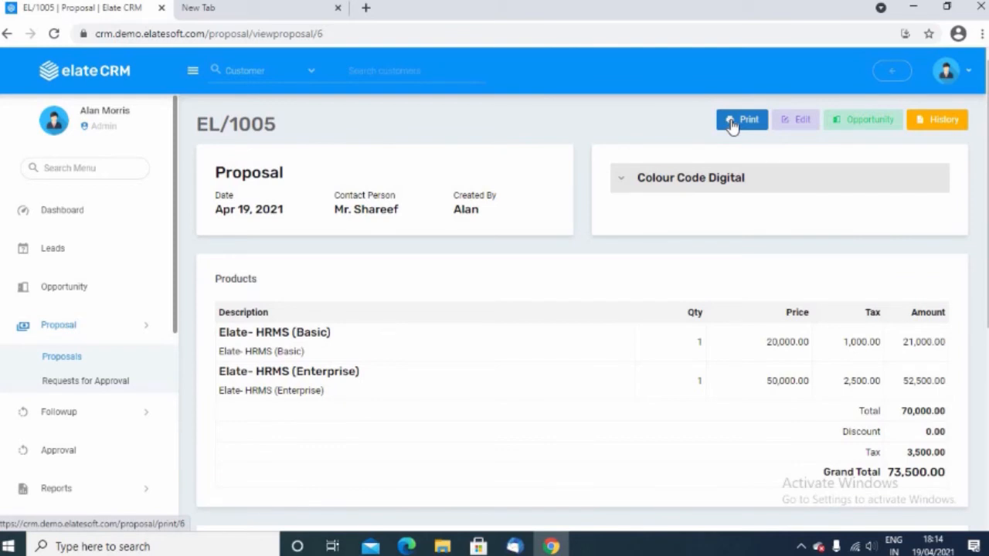
# Step: Generate the printable Business Proposal PDF for EL/1005 and review its five pages
pyautogui.click(741, 119)
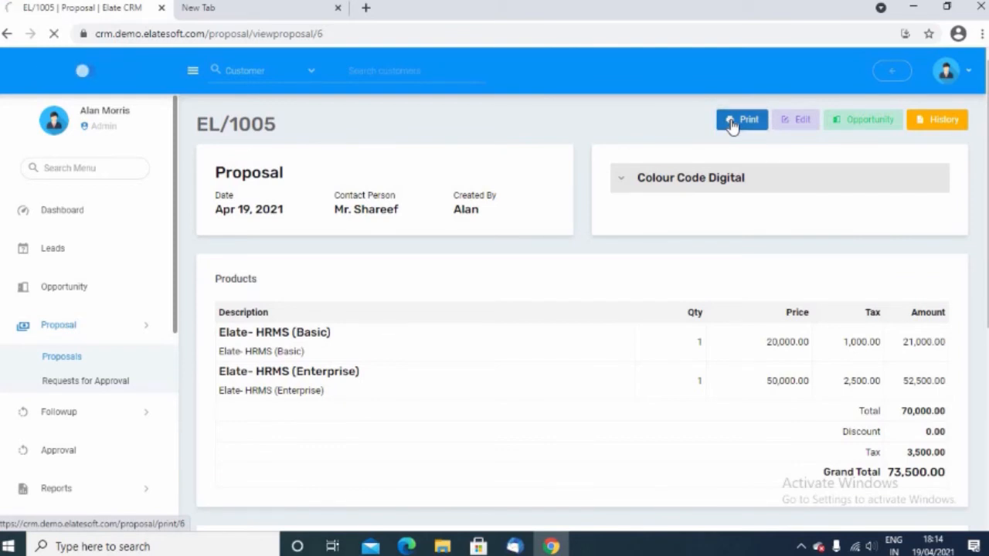
pyautogui.click(742, 119)
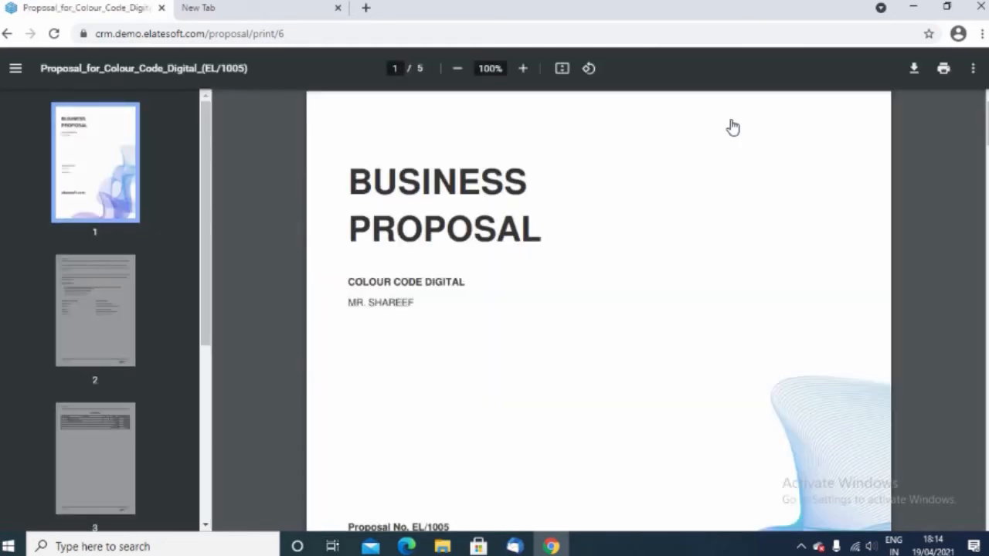
pyautogui.moveTo(680, 334)
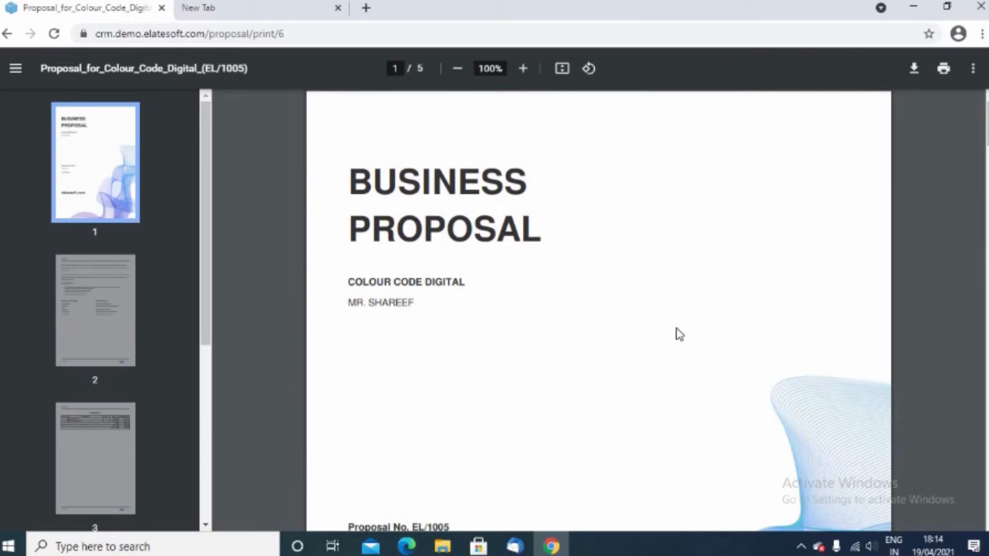
pyautogui.scroll(-3)
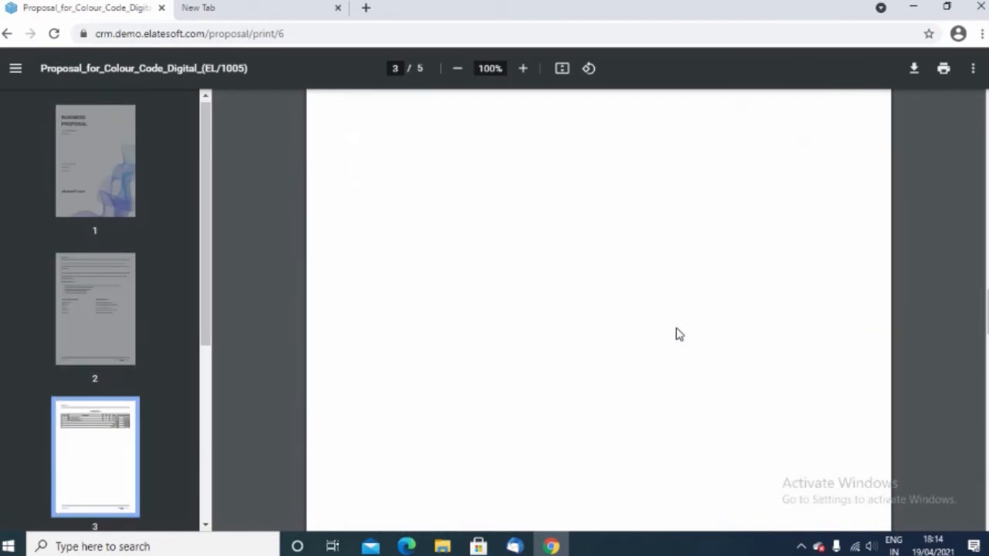
pyautogui.scroll(-3)
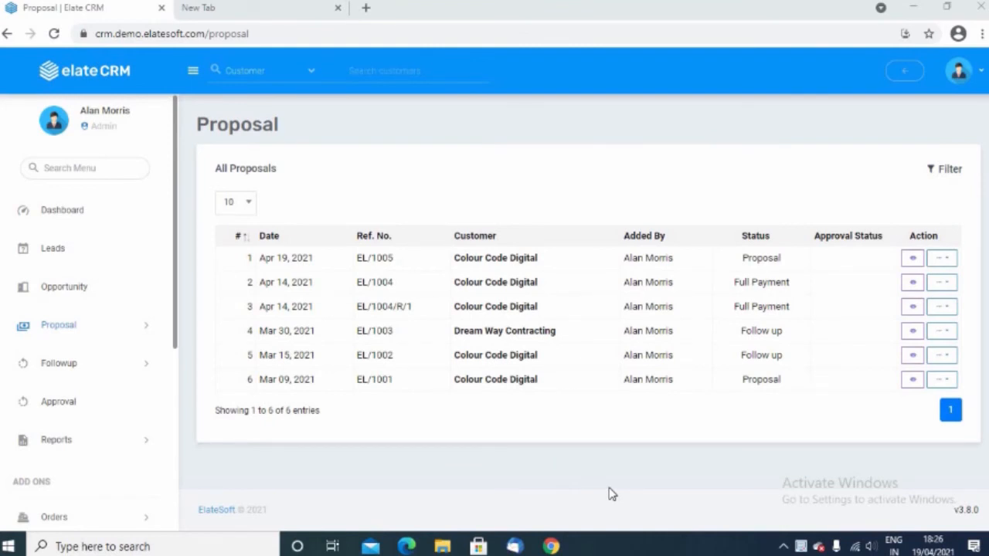
pyautogui.moveTo(606, 331)
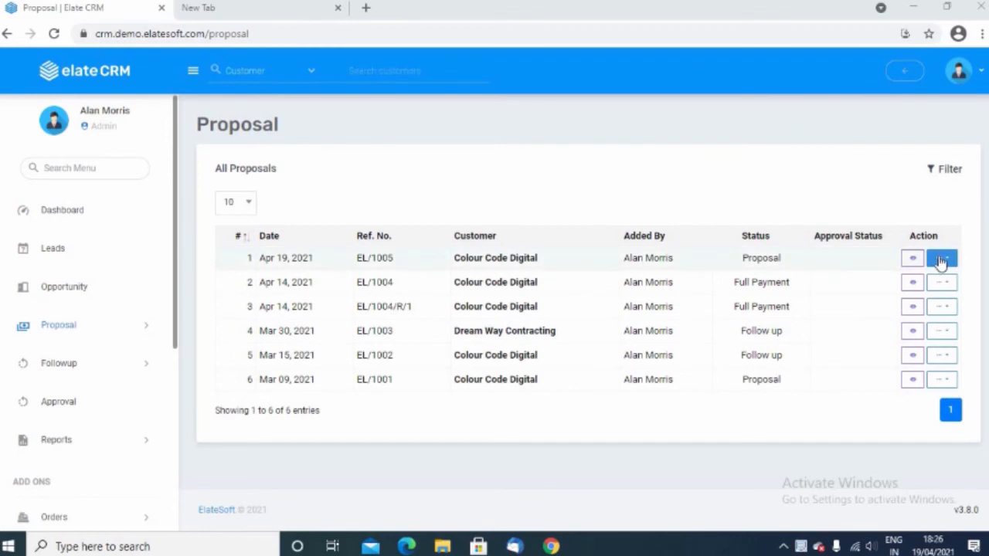
# Step: Show the Edit, Revise, View and Print actions for proposal EL/1005 in the Proposals list
pyautogui.click(941, 257)
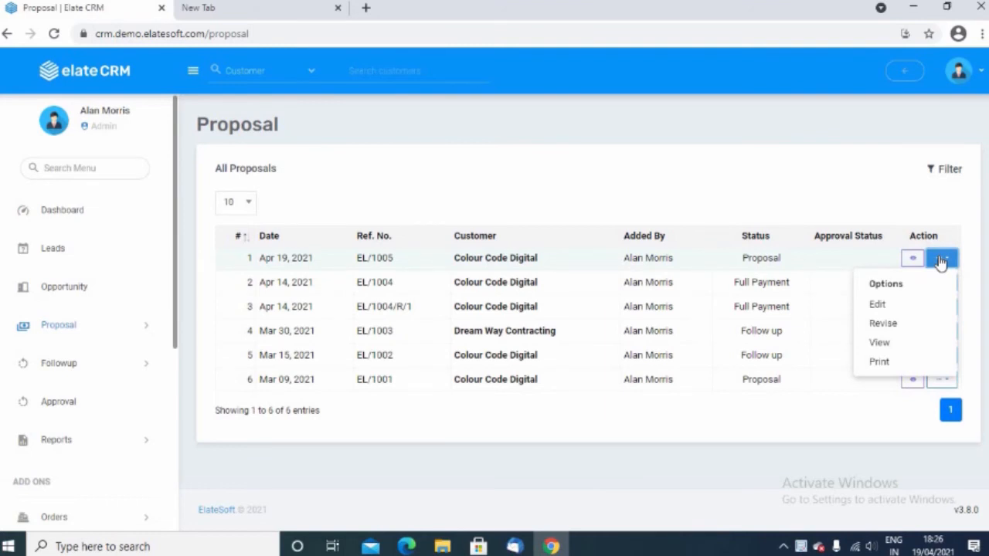
pyautogui.moveTo(891, 278)
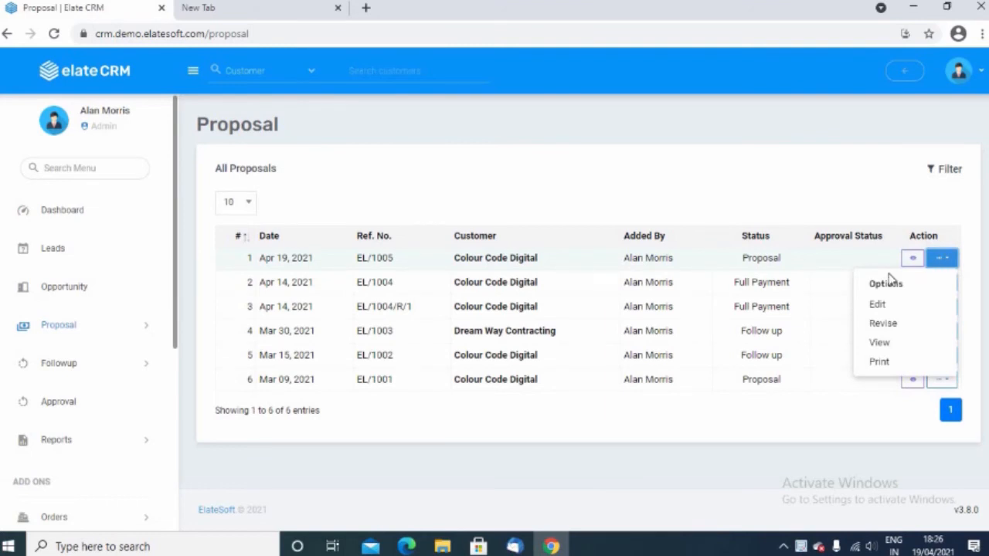
pyautogui.moveTo(911, 258)
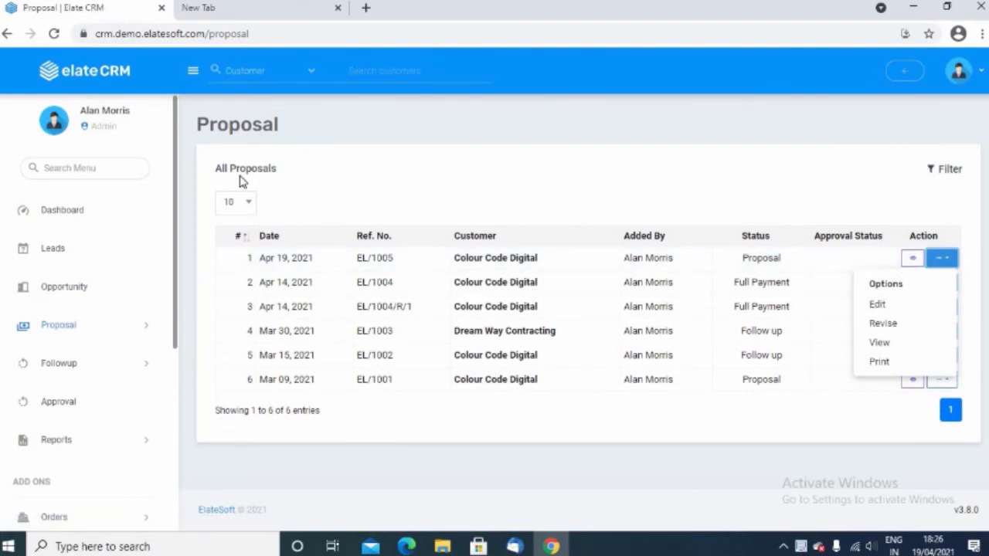
pyautogui.moveTo(325, 206)
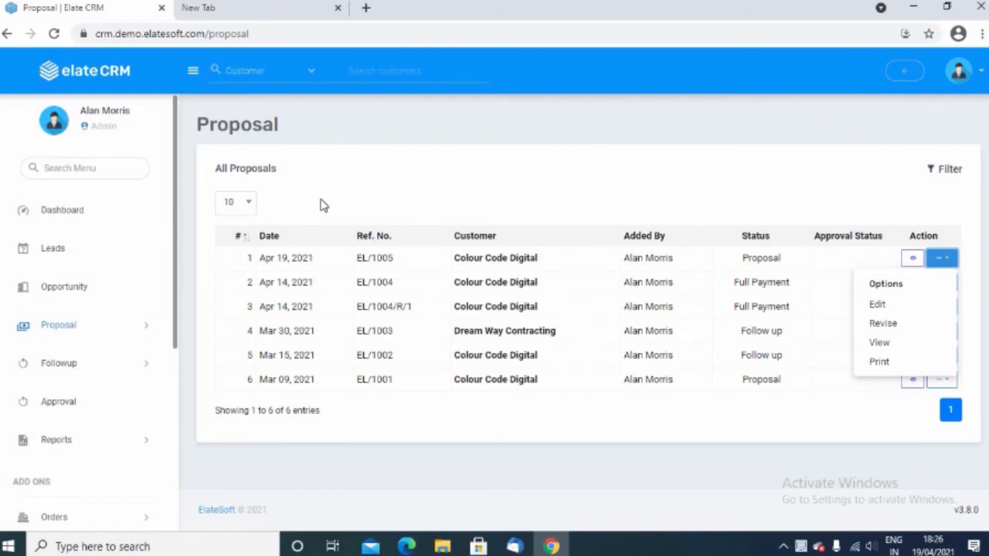
pyautogui.moveTo(59, 363)
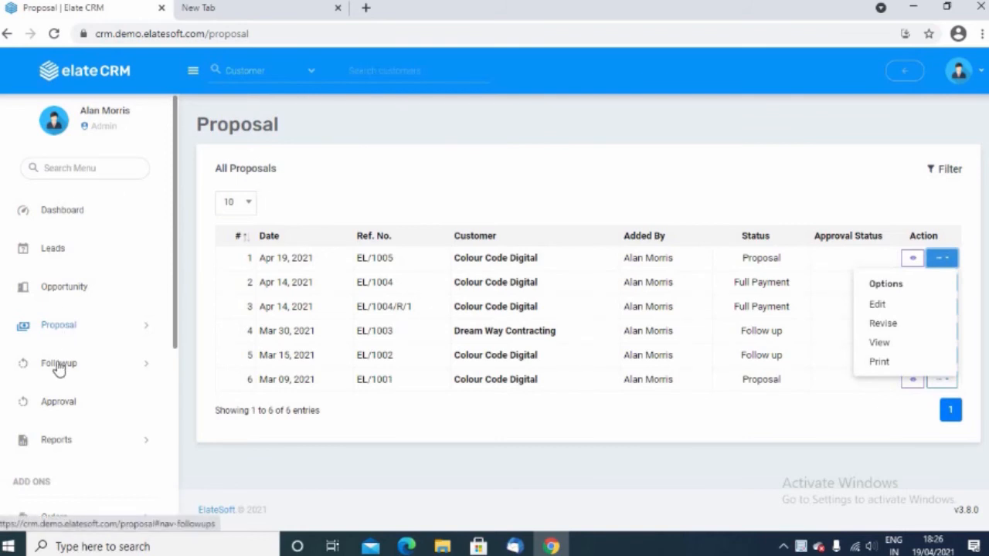
# Step: Go to the scheduled follow-ups list and show actions for the Colour Code Digital follow-up
pyautogui.click(58, 363)
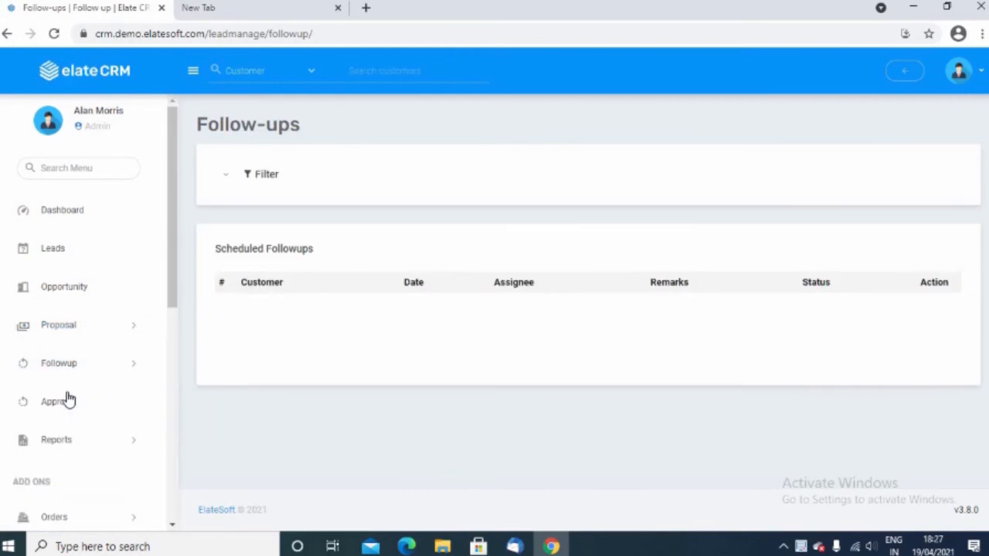
pyautogui.click(58, 364)
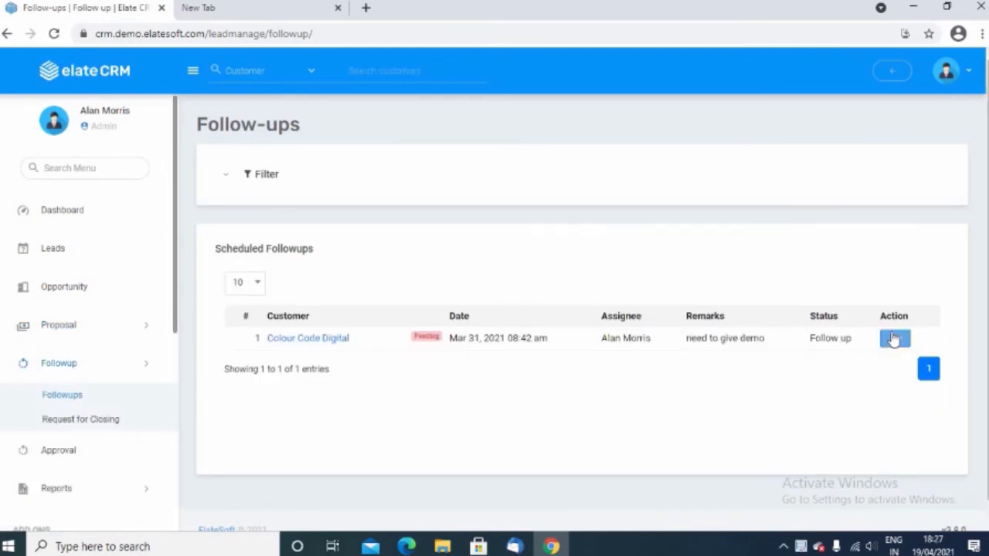
pyautogui.click(895, 337)
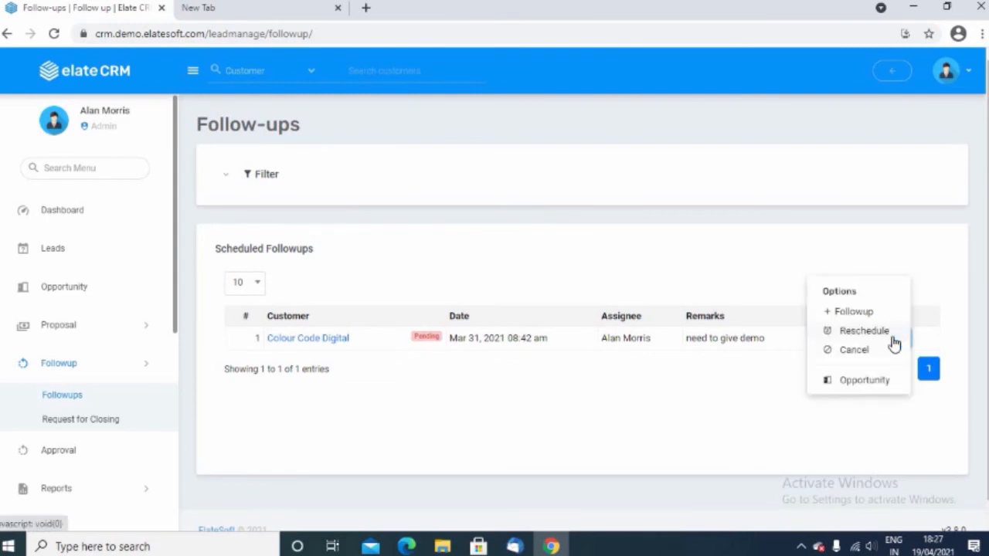
pyautogui.moveTo(874, 327)
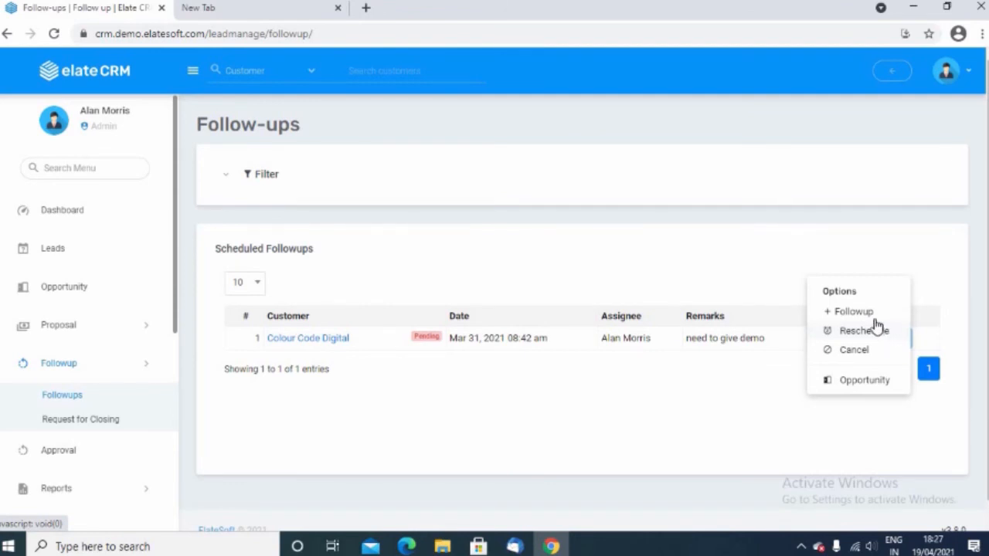
# Step: View the Colour Code Digital follow-up details down to its timeline of demo meetings
pyautogui.click(853, 312)
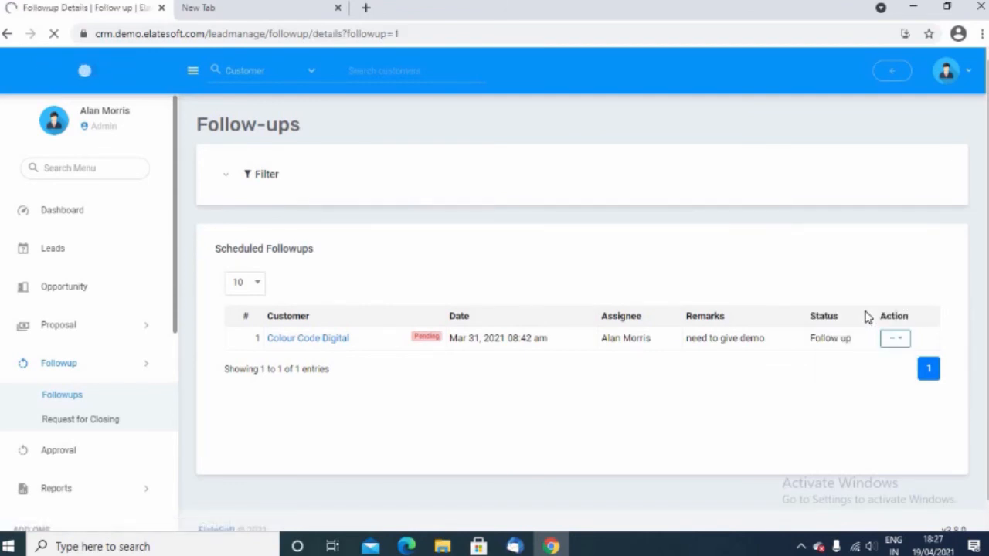
pyautogui.click(308, 337)
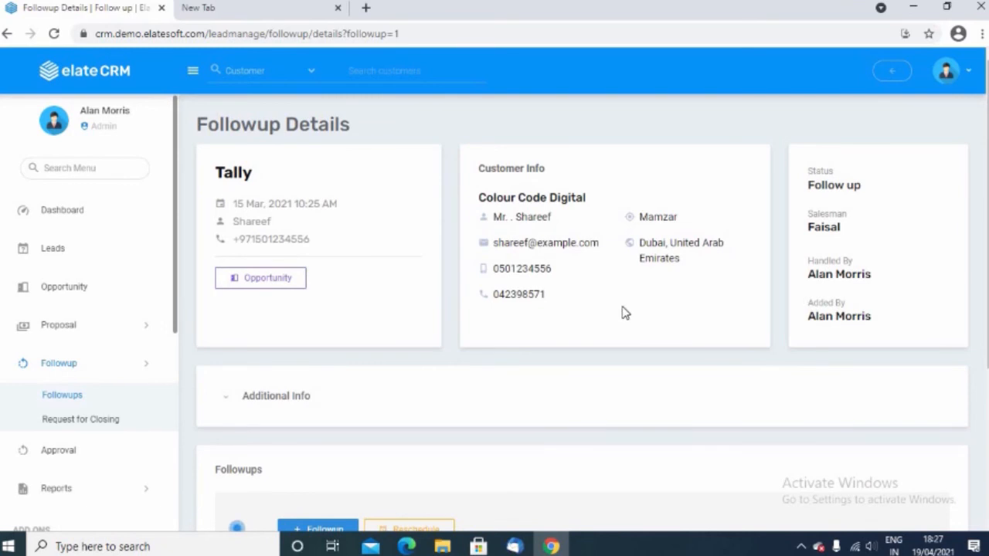
pyautogui.scroll(-3)
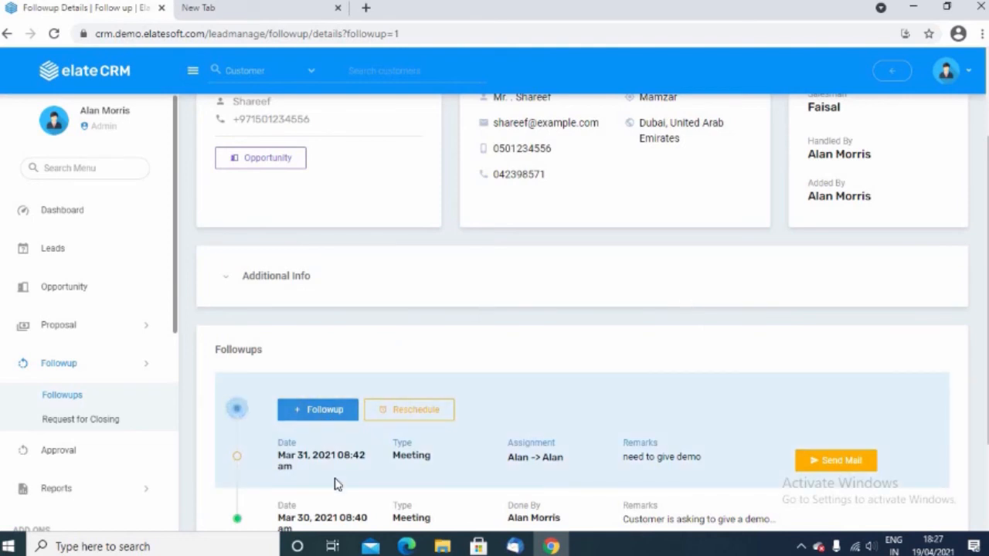
pyautogui.scroll(-3)
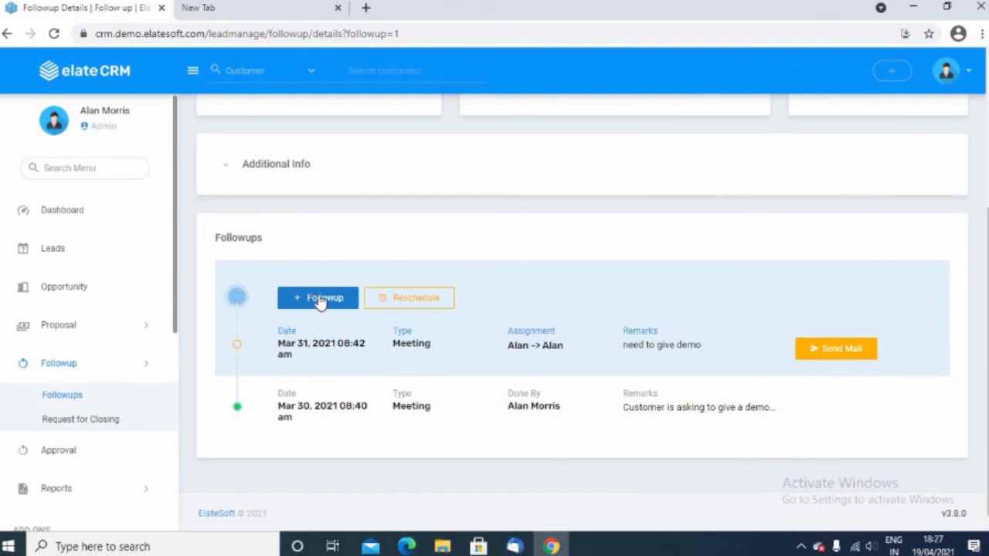
pyautogui.click(317, 296)
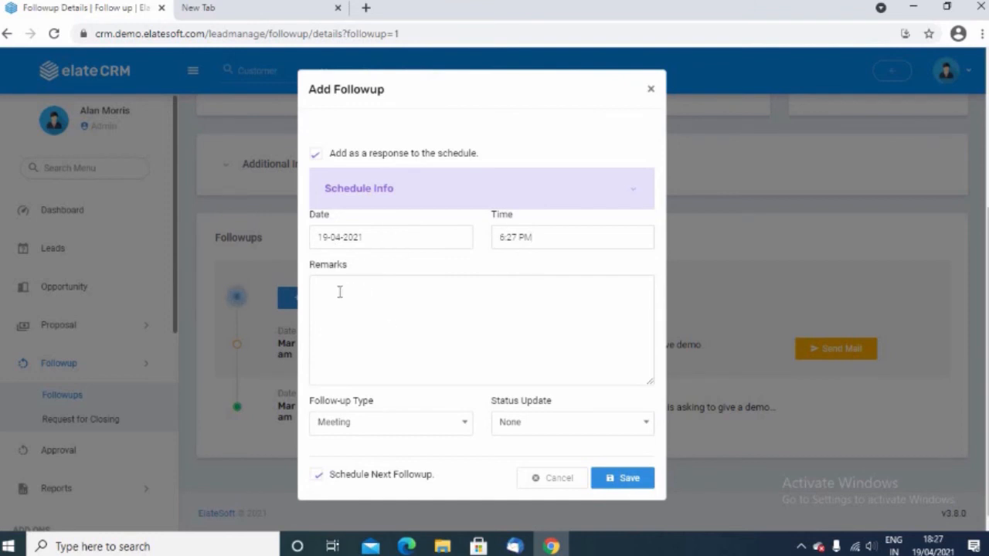
pyautogui.click(464, 331)
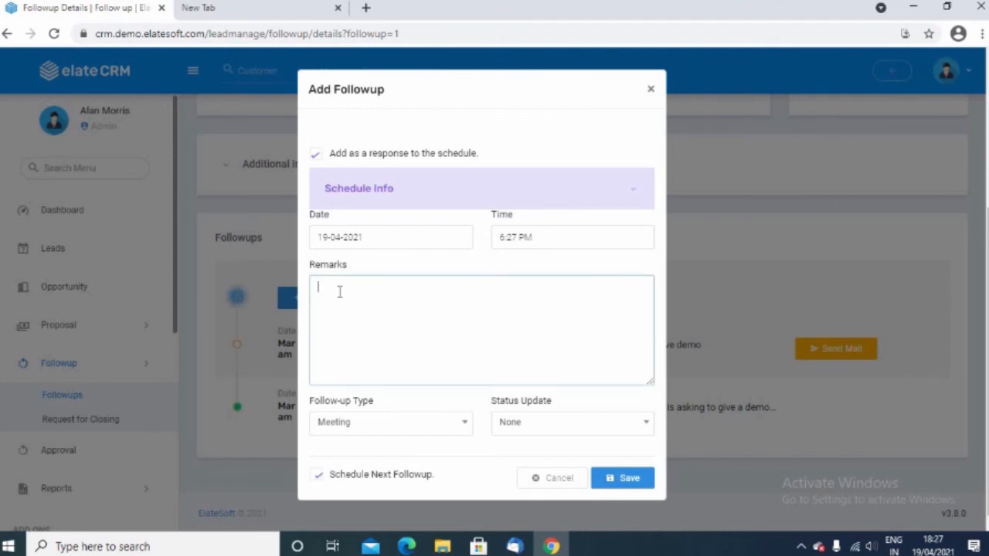
pyautogui.moveTo(476, 420)
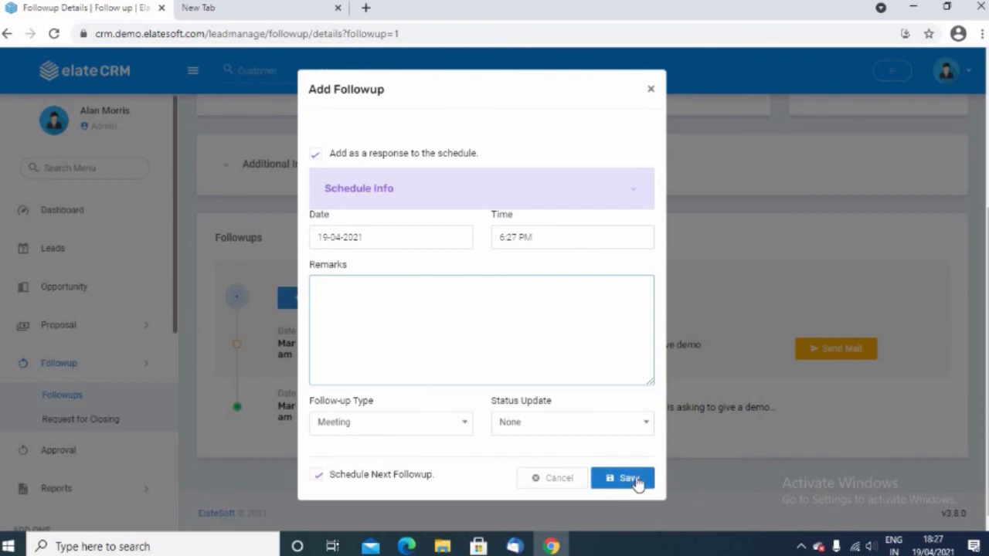
pyautogui.moveTo(653, 93)
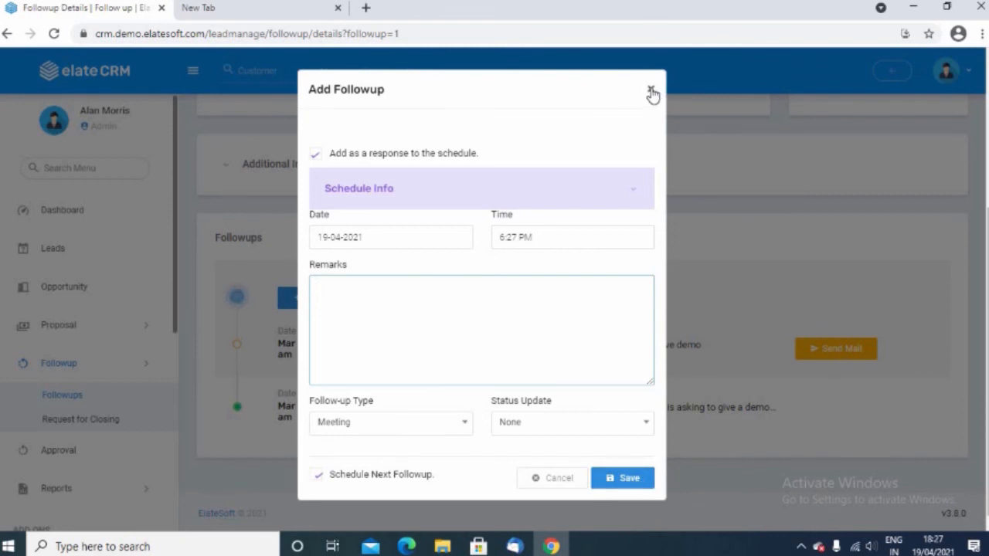
pyautogui.click(652, 92)
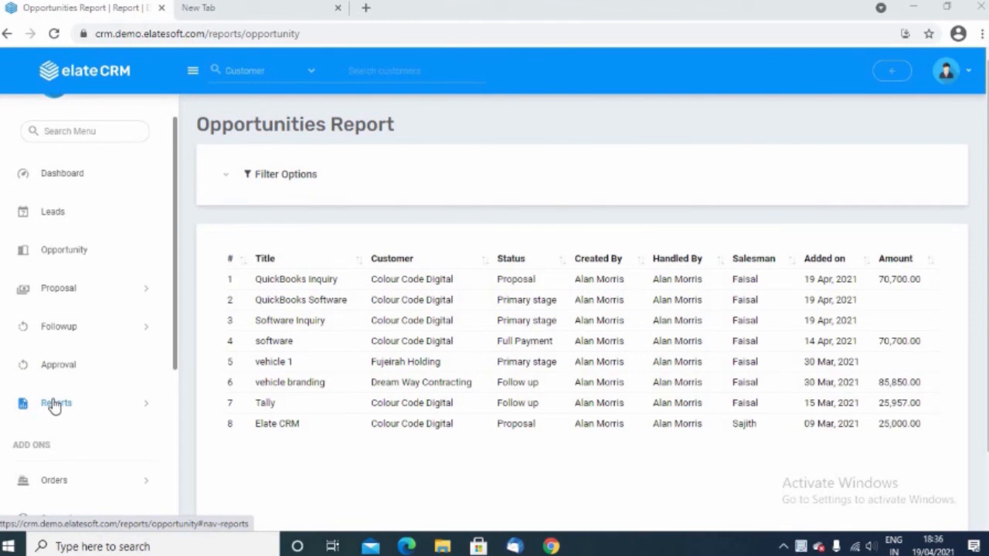
# Step: Expand the Reports list in the sidebar and reveal the Orders options below it
pyautogui.click(55, 401)
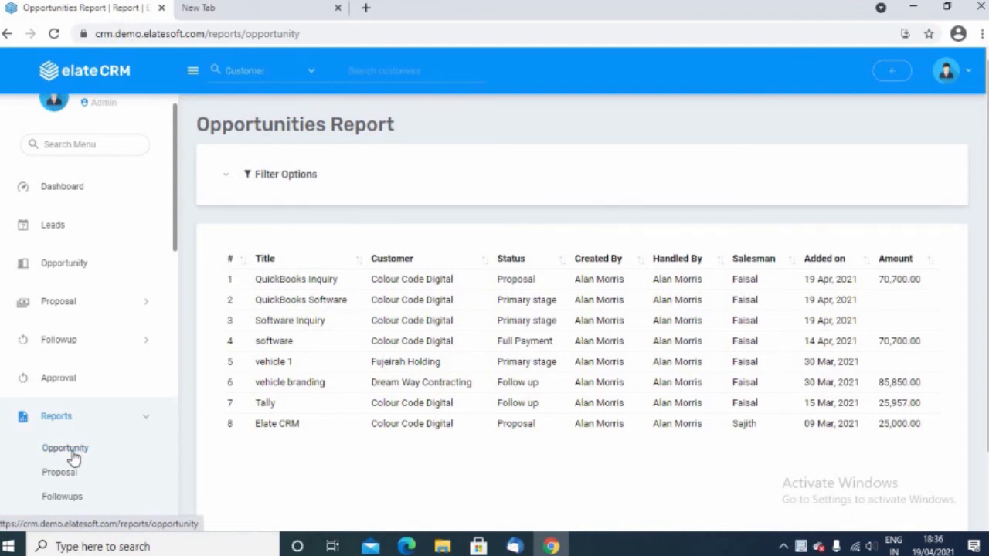
pyautogui.scroll(-3)
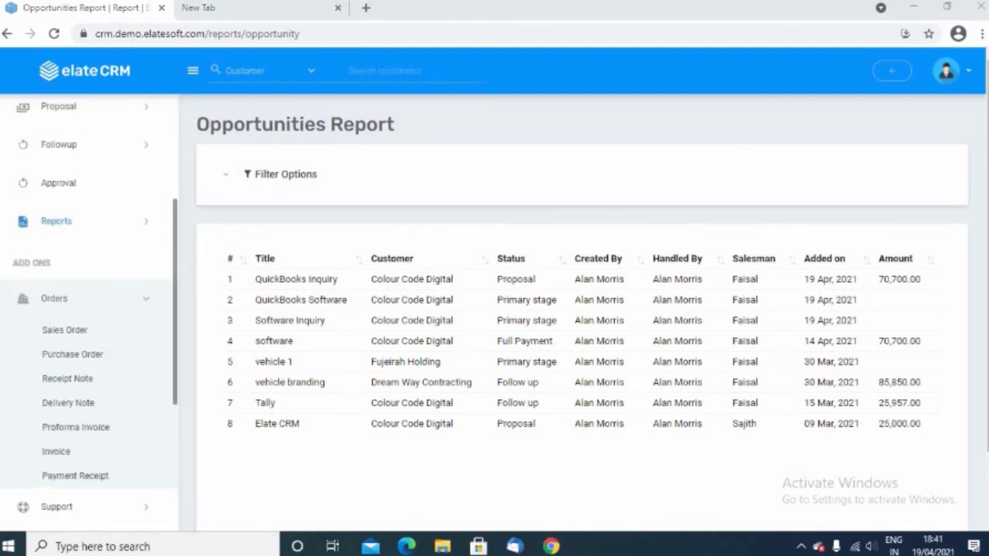